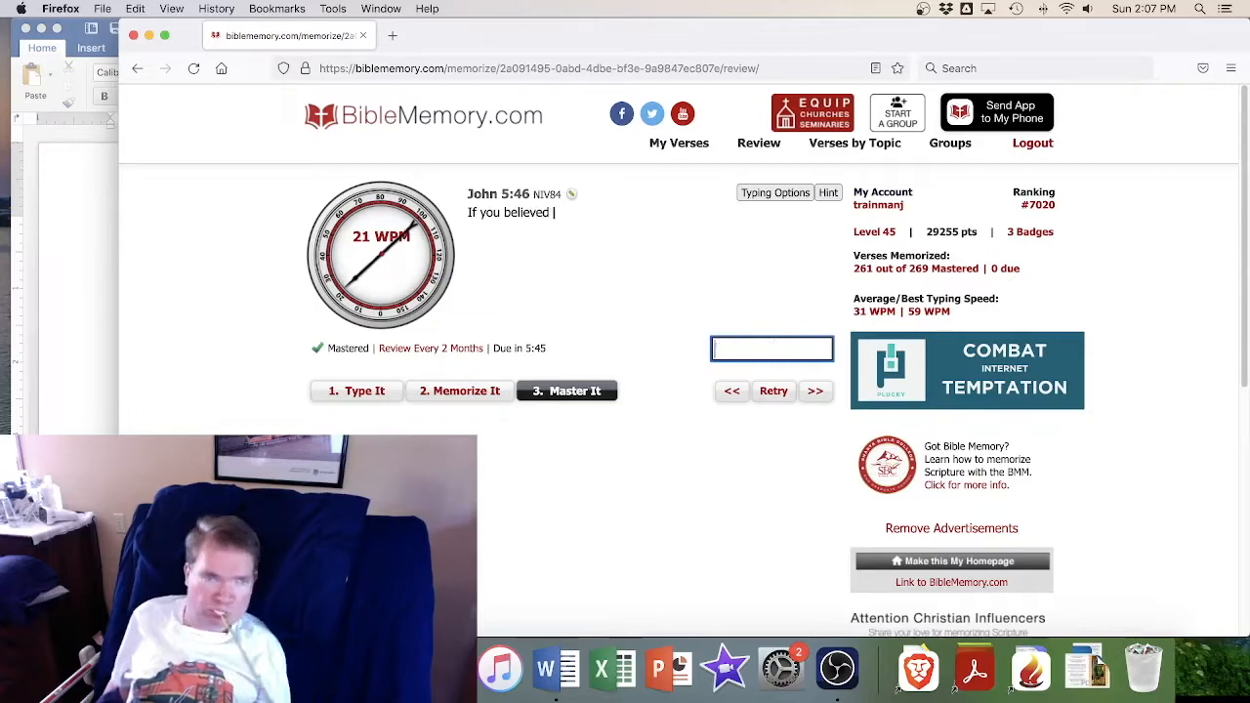
Type the remaining words of John 5:46 from memory, from 'Moses,' through 'wrote about'
text(Moses,)
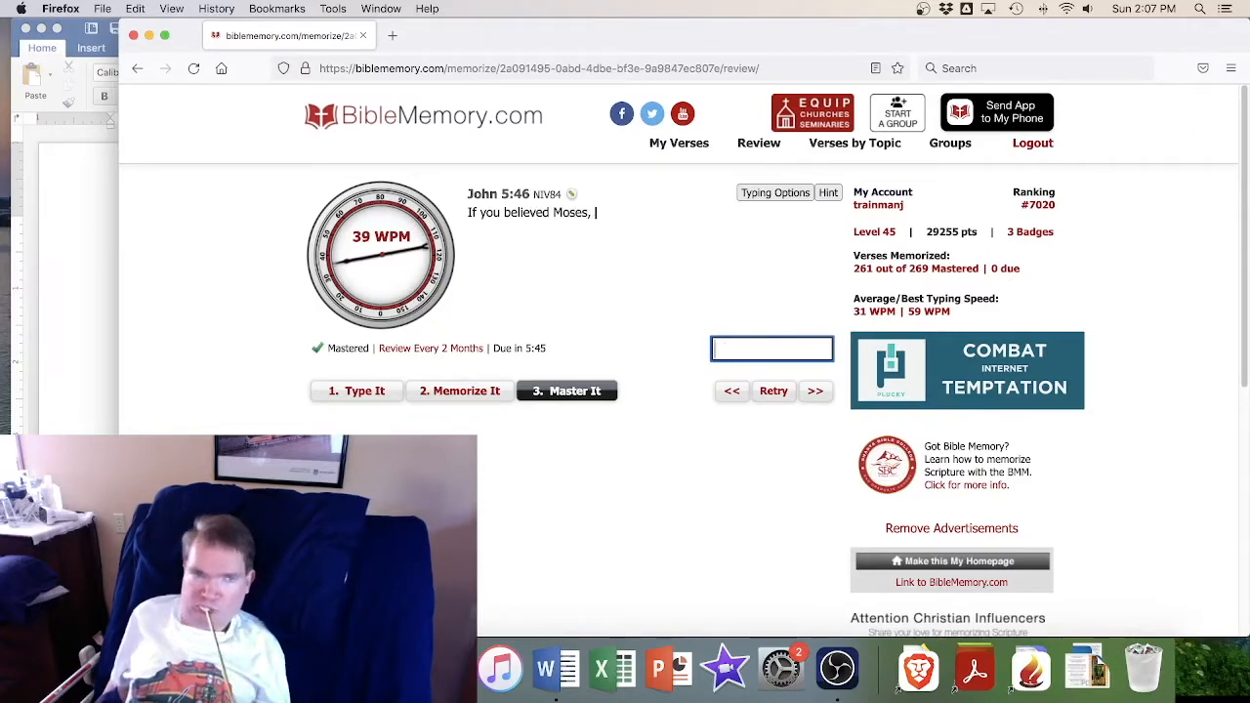
text(would believe)
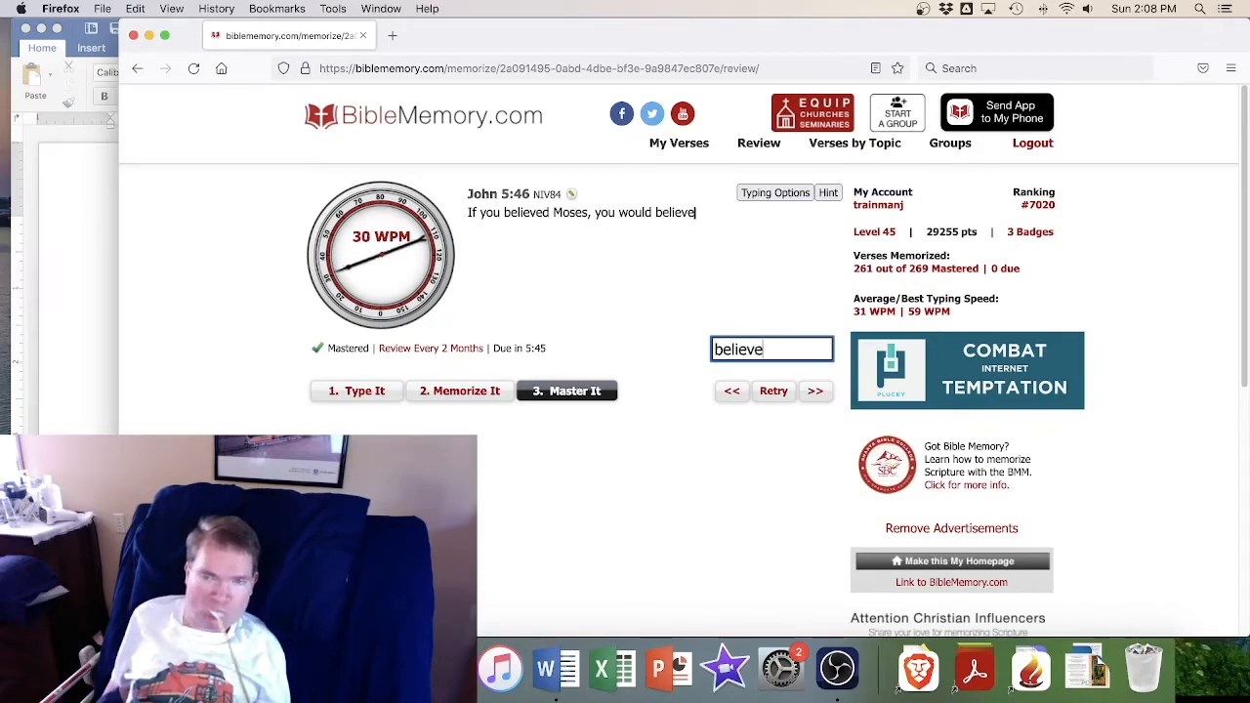
text(me, for he)
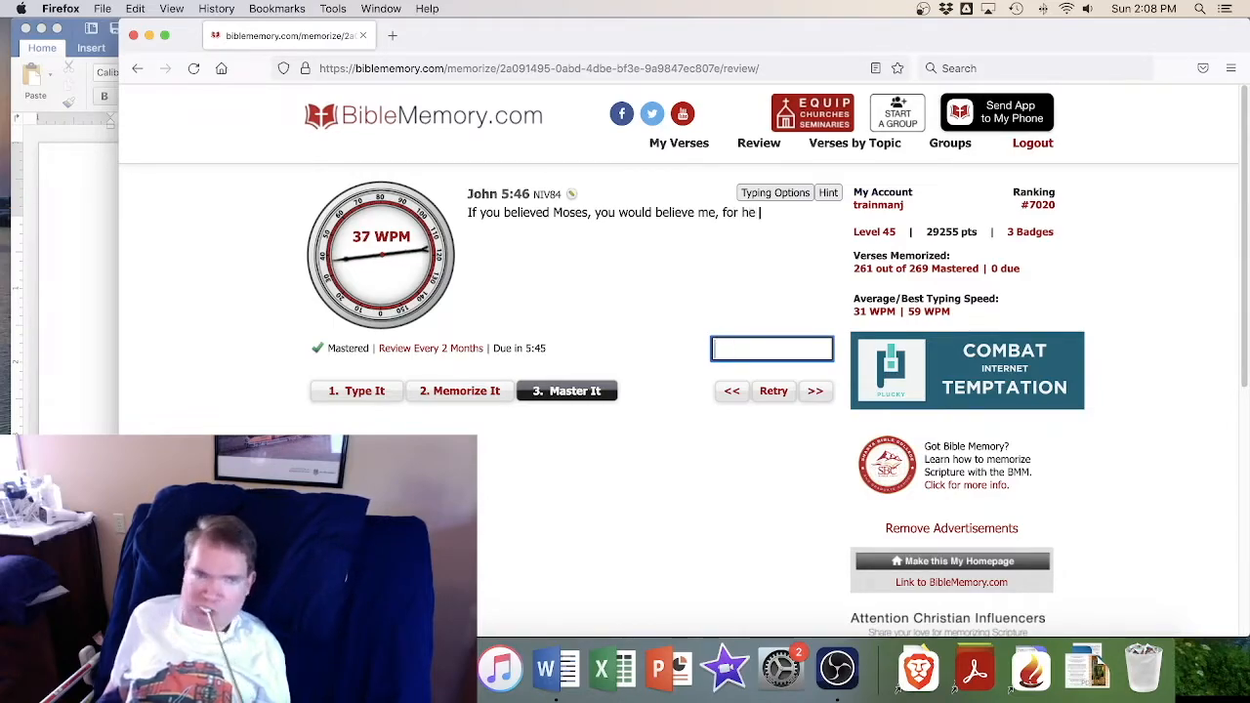
text(wrote)
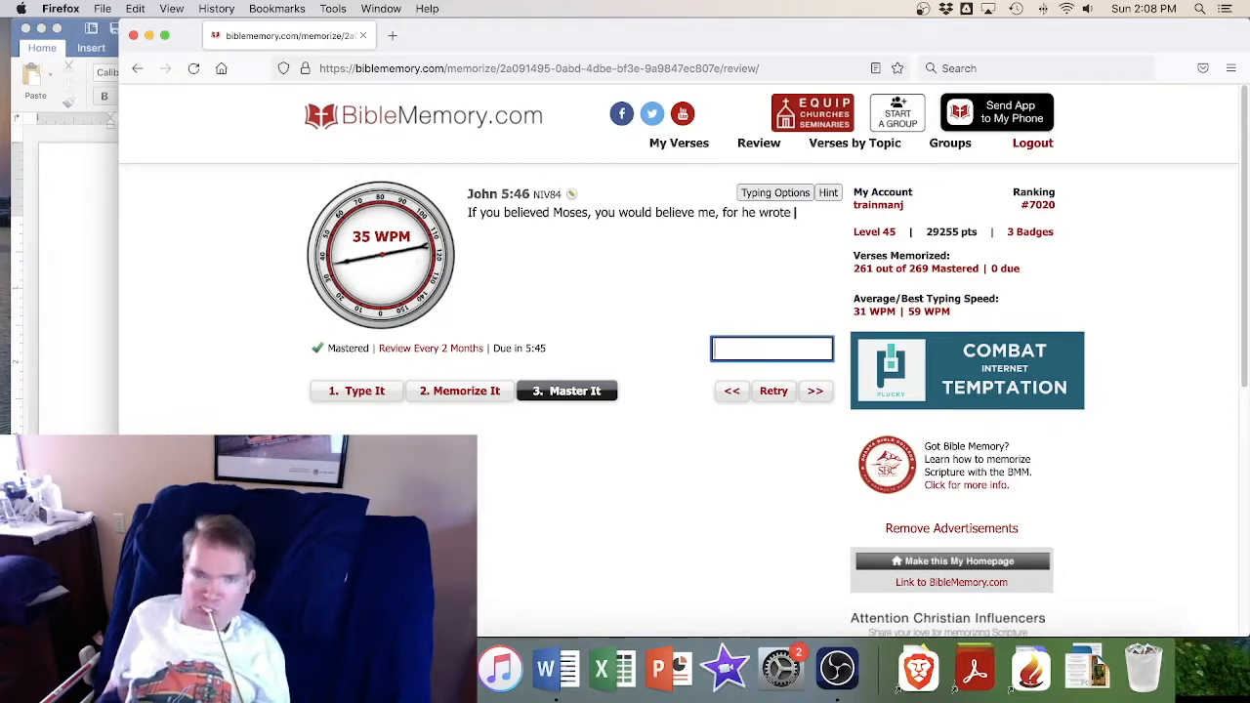
text(about)
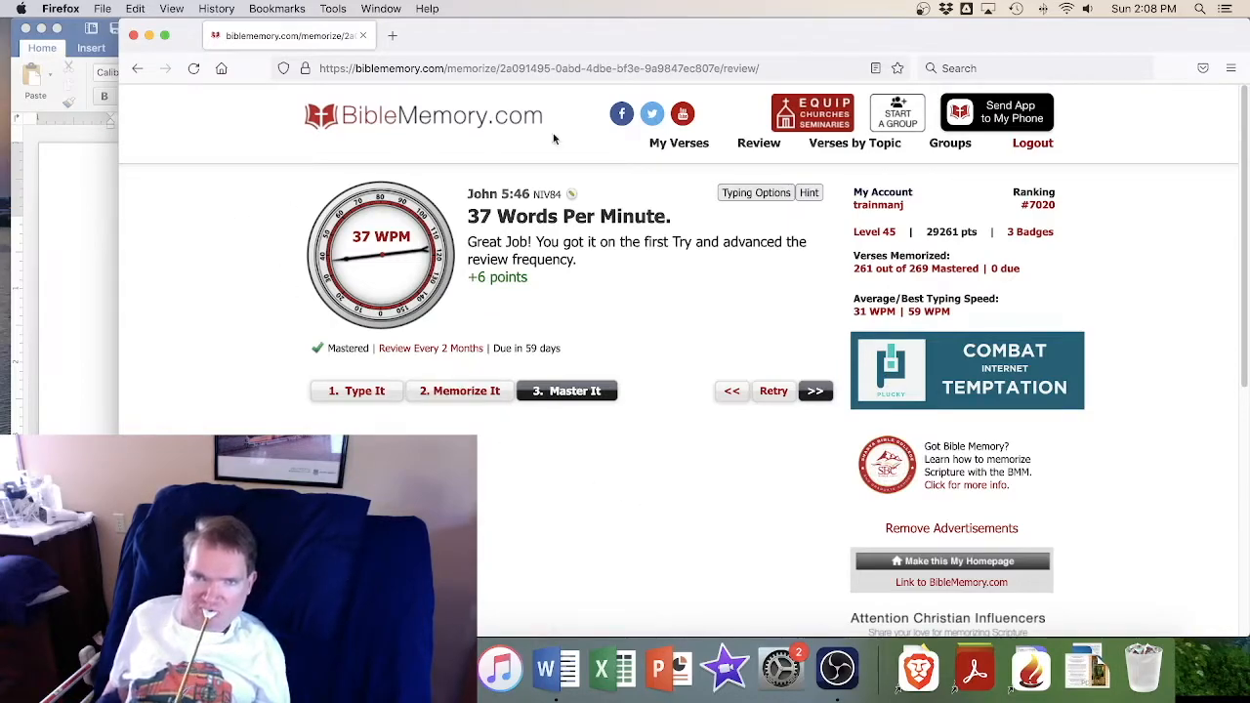
mouse_move(751, 147)
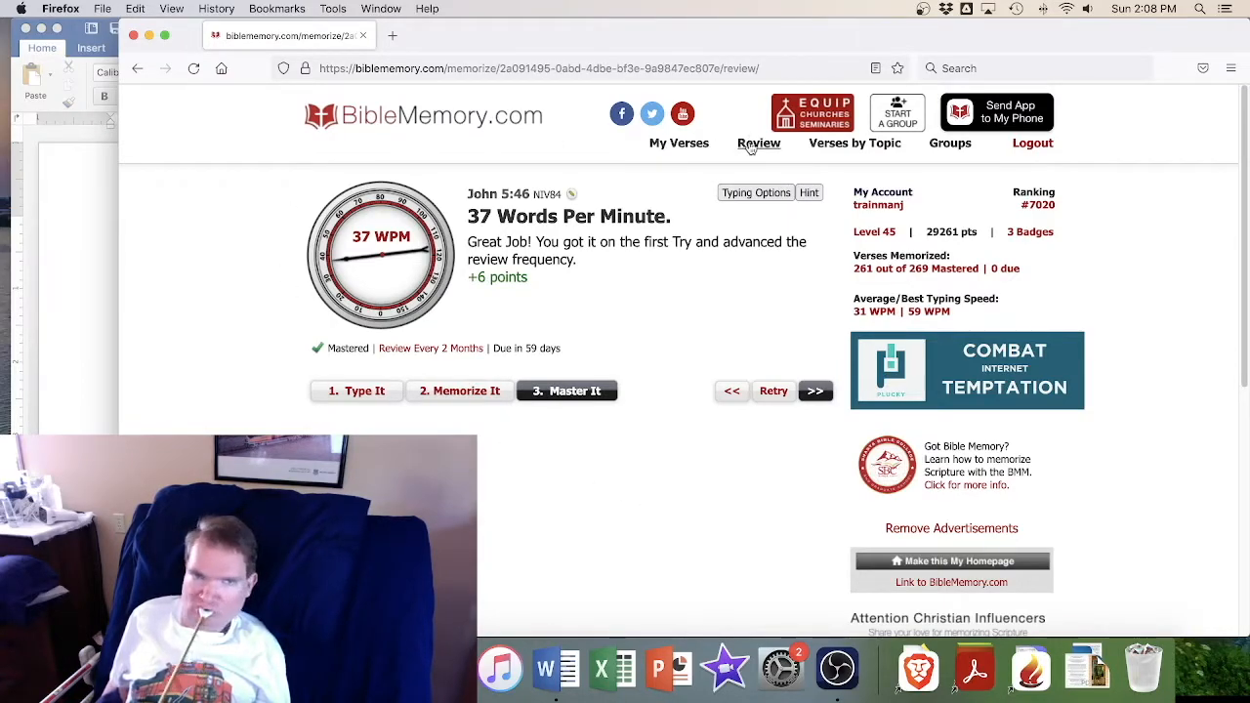
Go to the Review list and pick Genesis 1:31 for practice
click(759, 143)
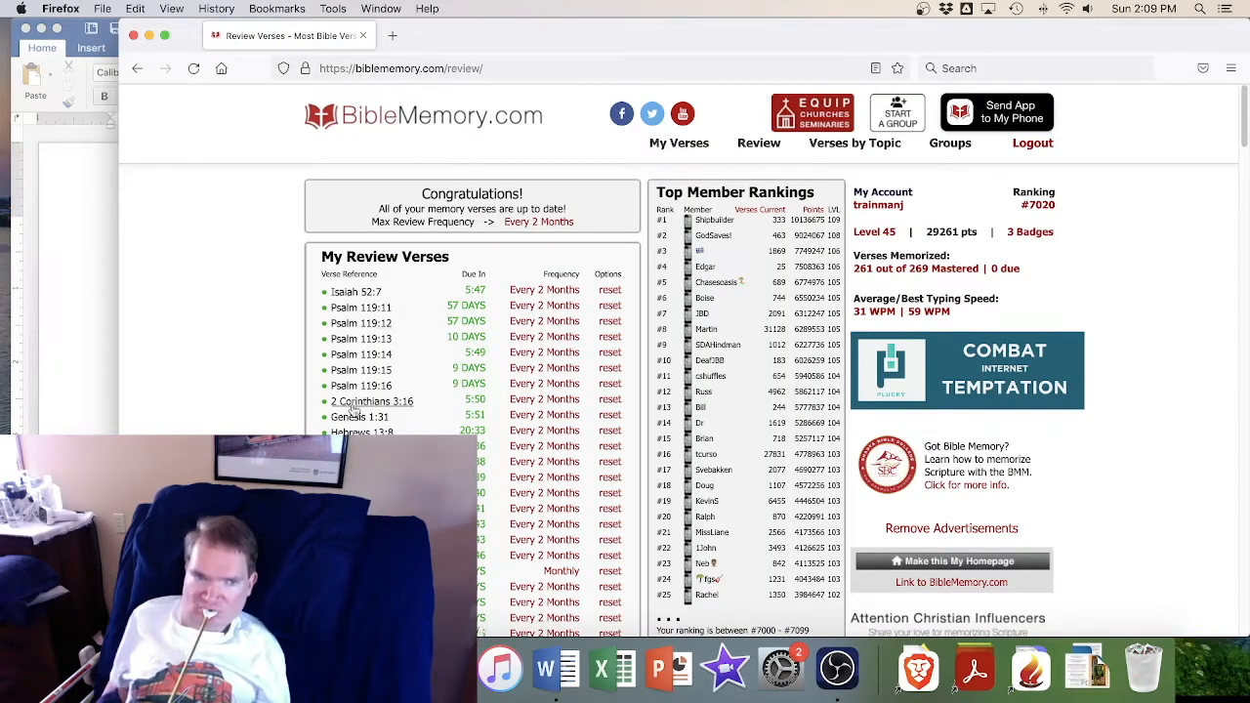
click(358, 416)
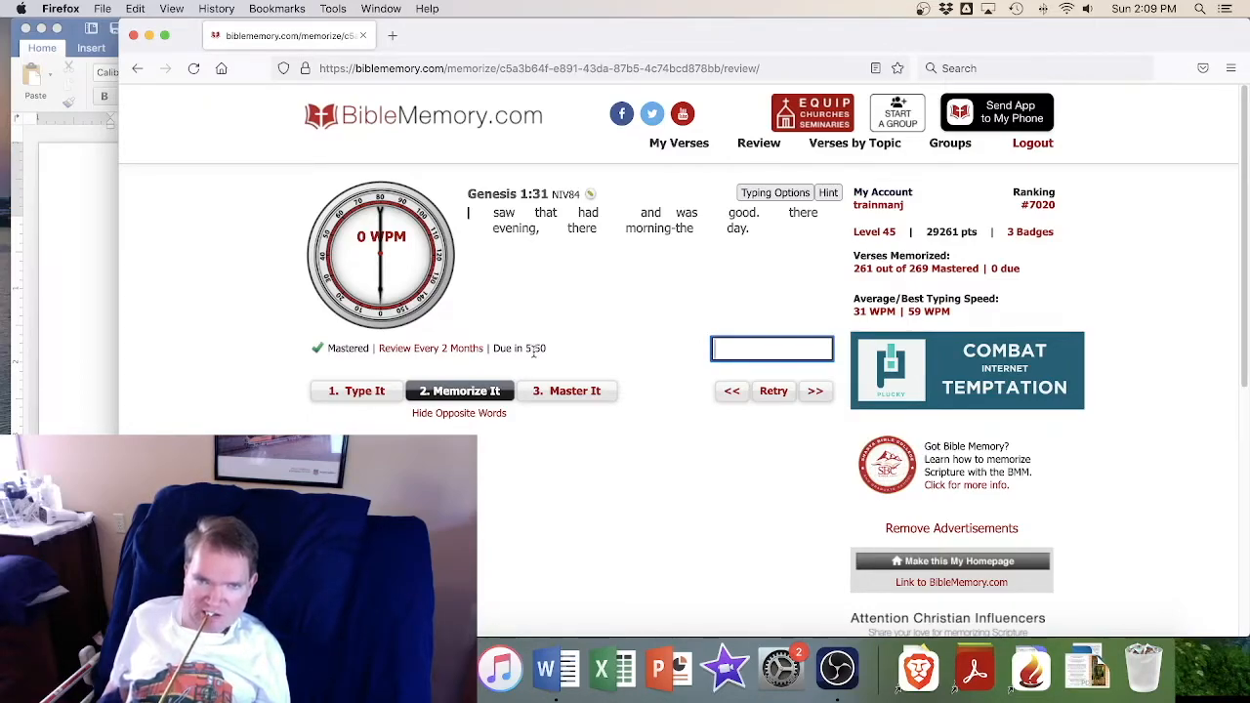
Switch Genesis 1:31 to Master It and type 'that … and … good. there was'
click(567, 391)
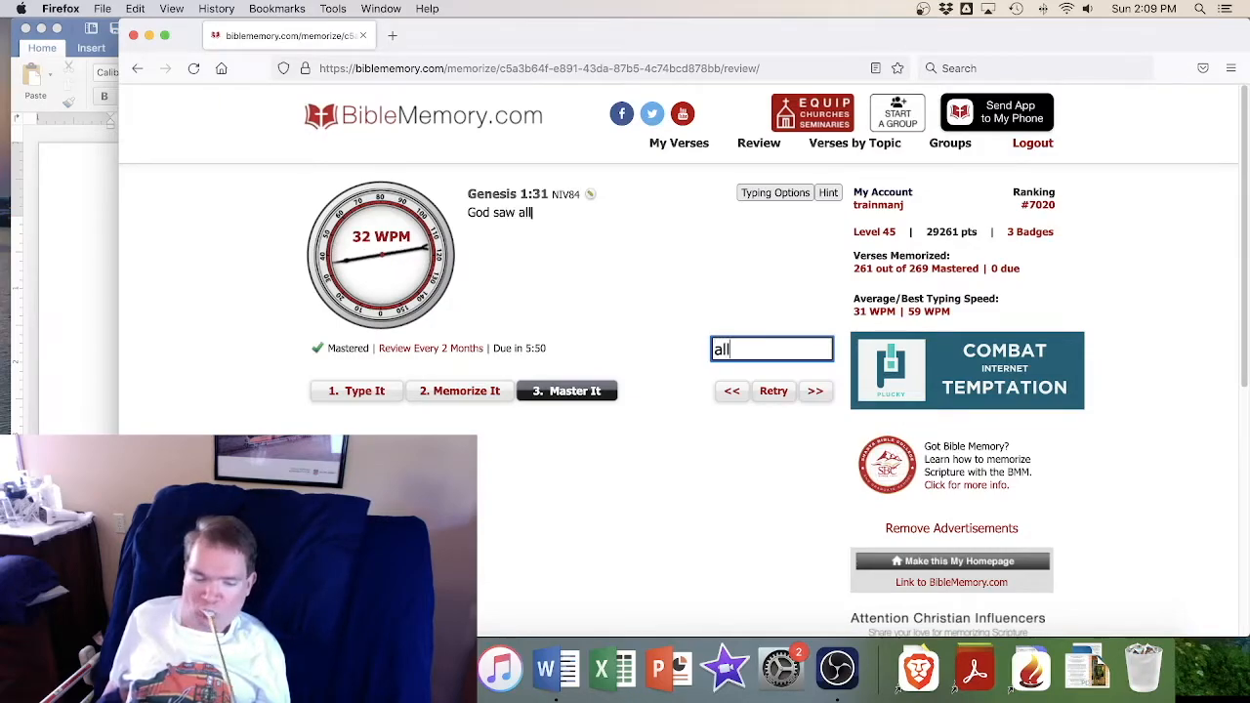
text(that he had m)
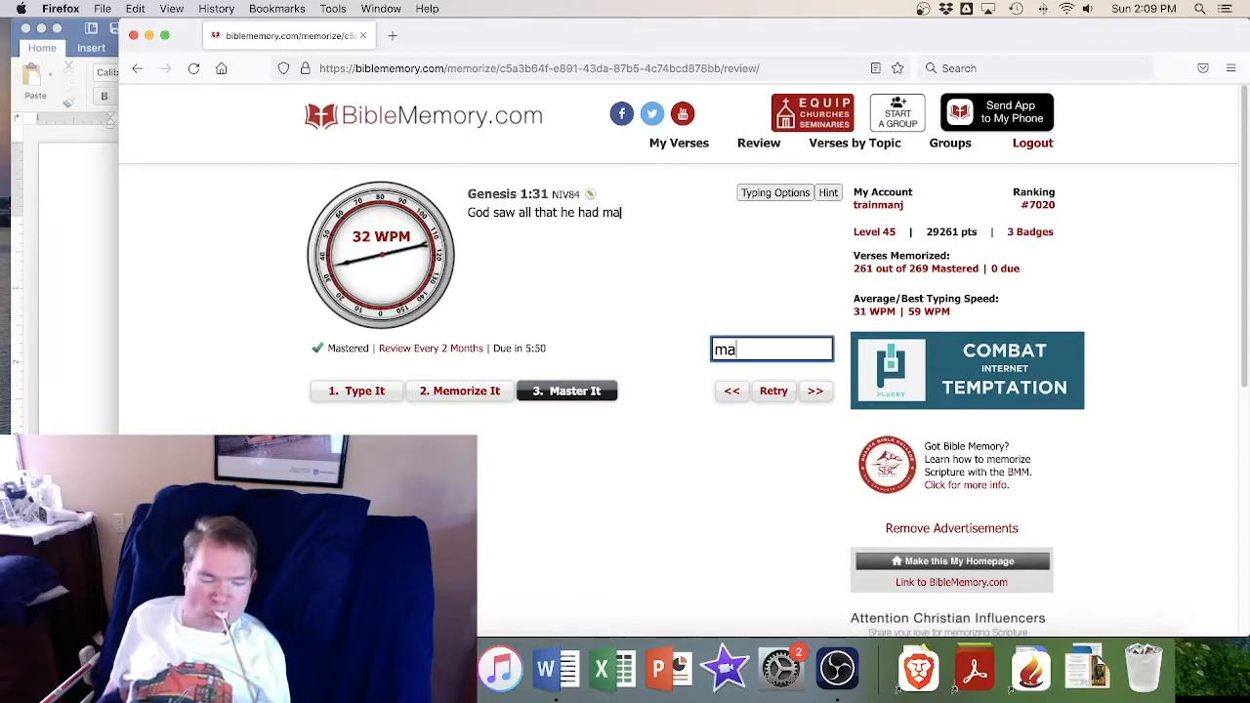
text(and it was very)
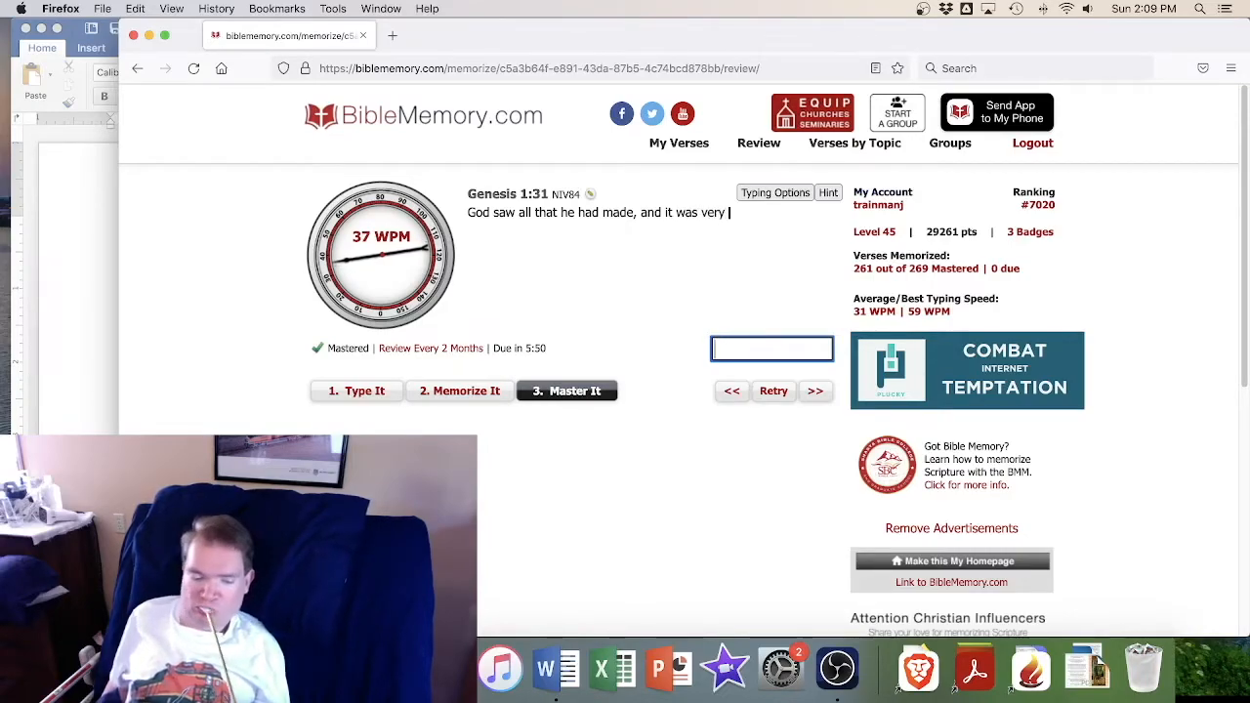
text(good.)
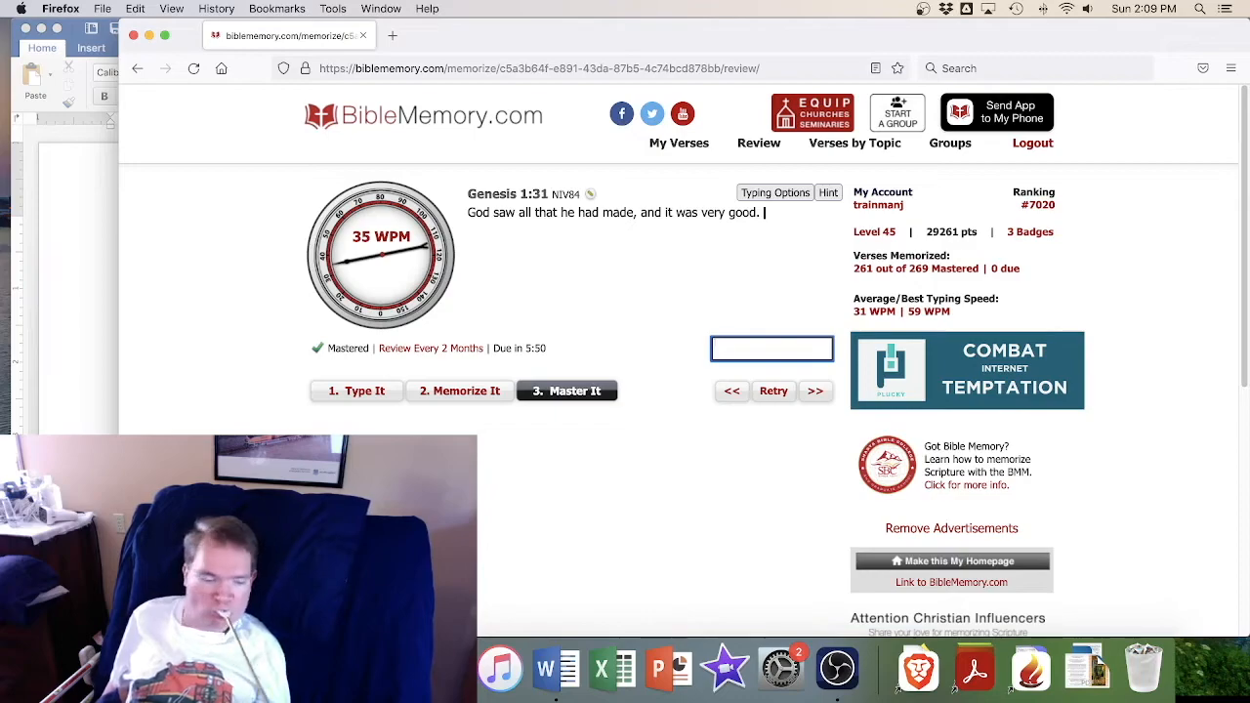
text(th)
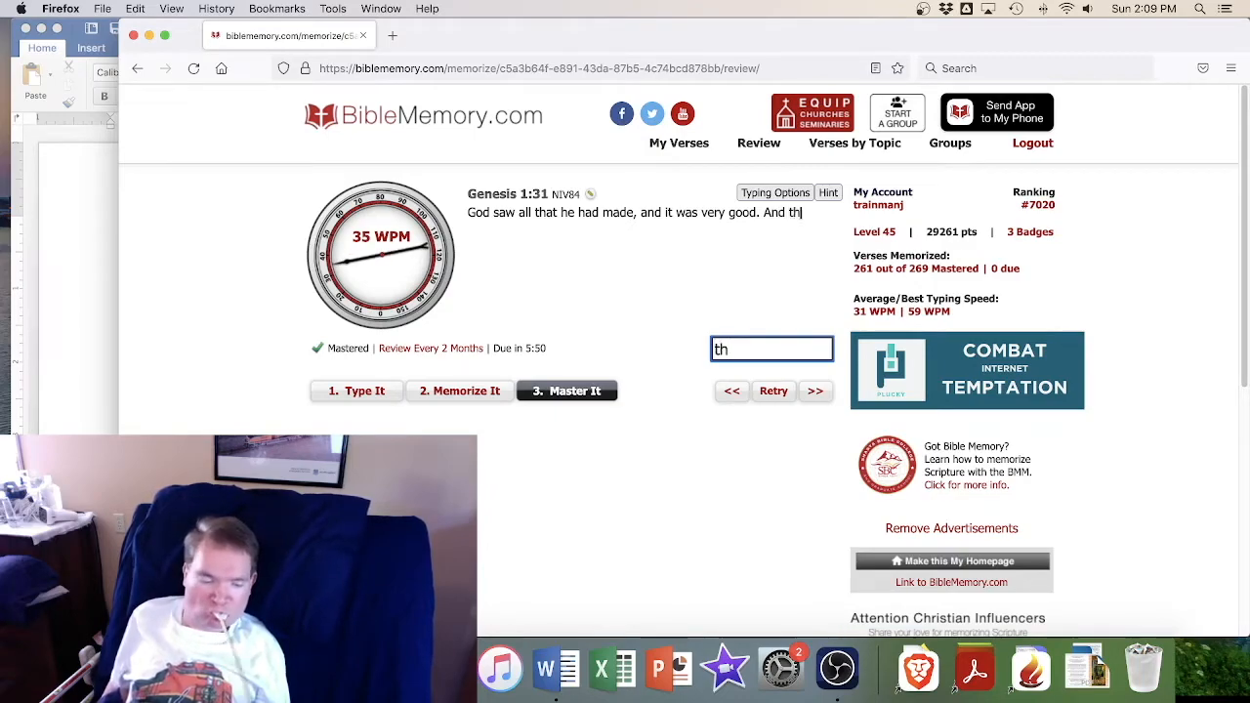
text(there was)
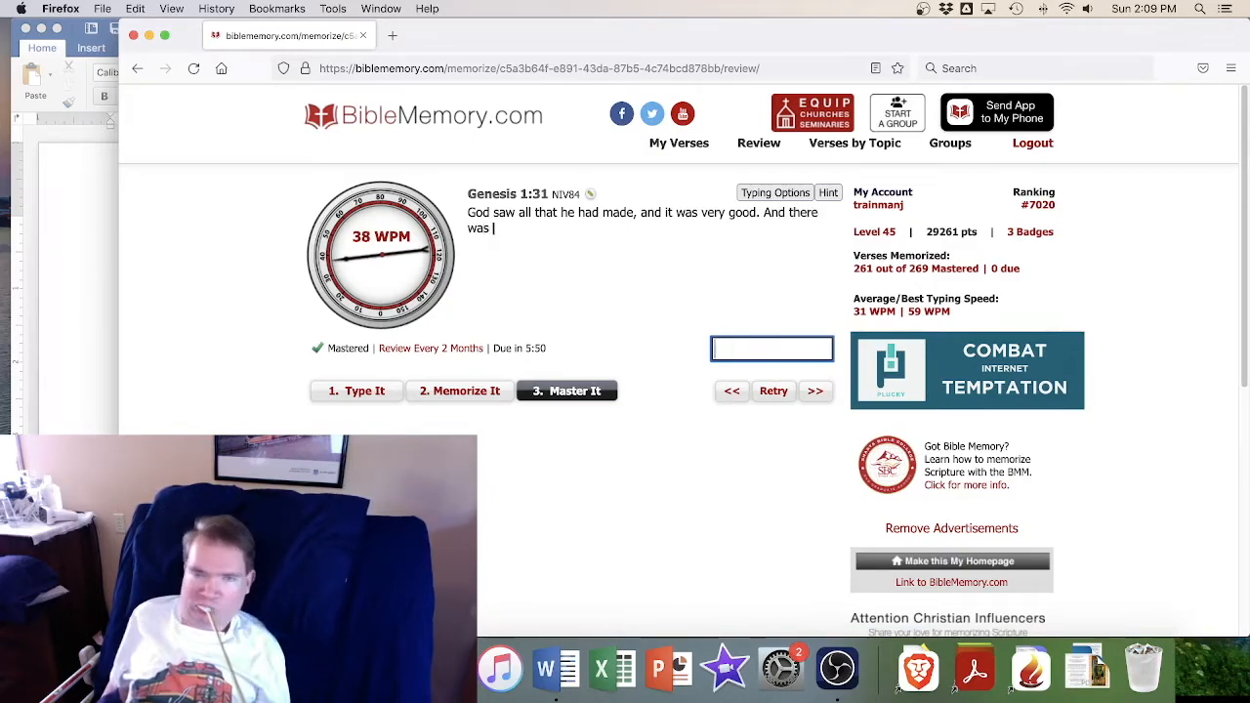
Continue the verse with 'evening and there was morning—the sixth'
text(evening,)
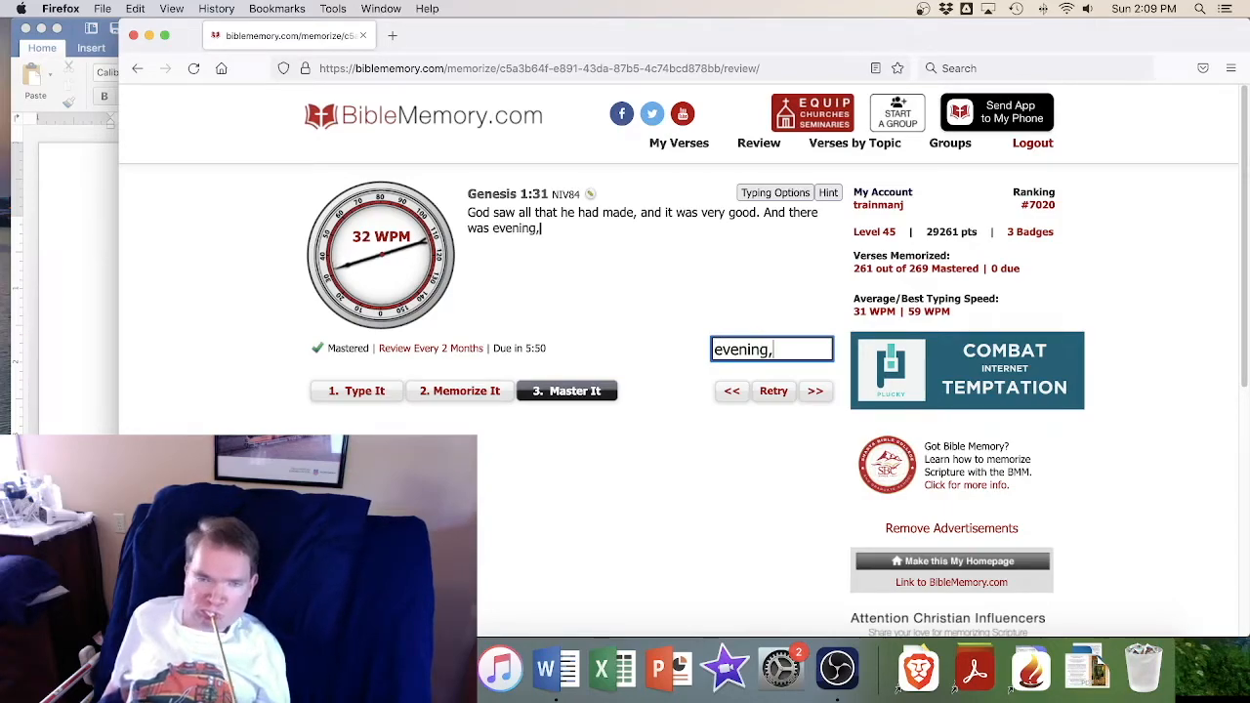
text(and)
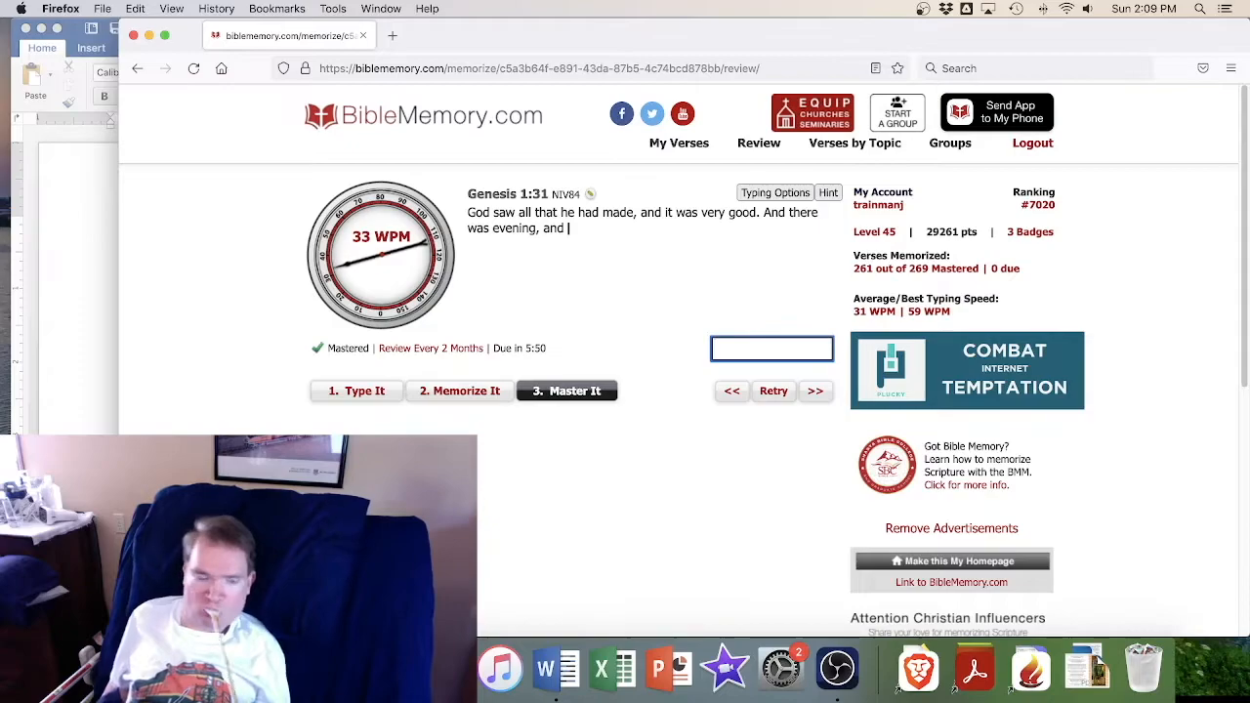
text(there)
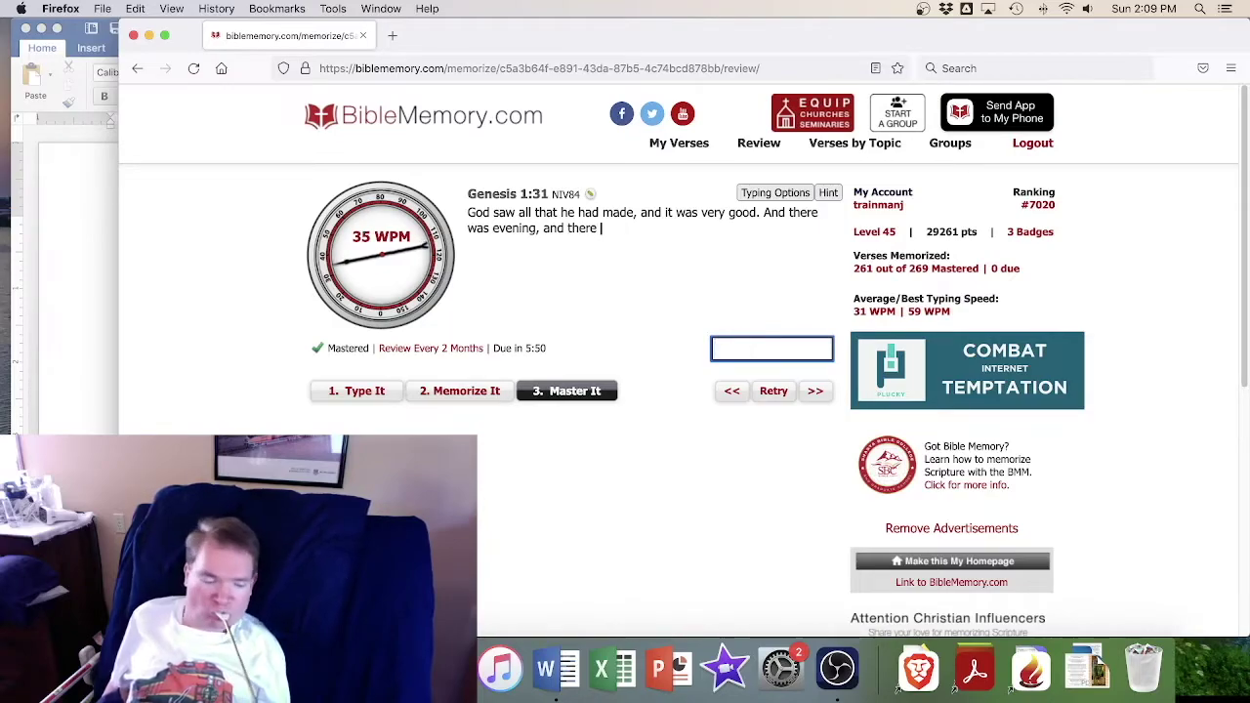
text(morning-)
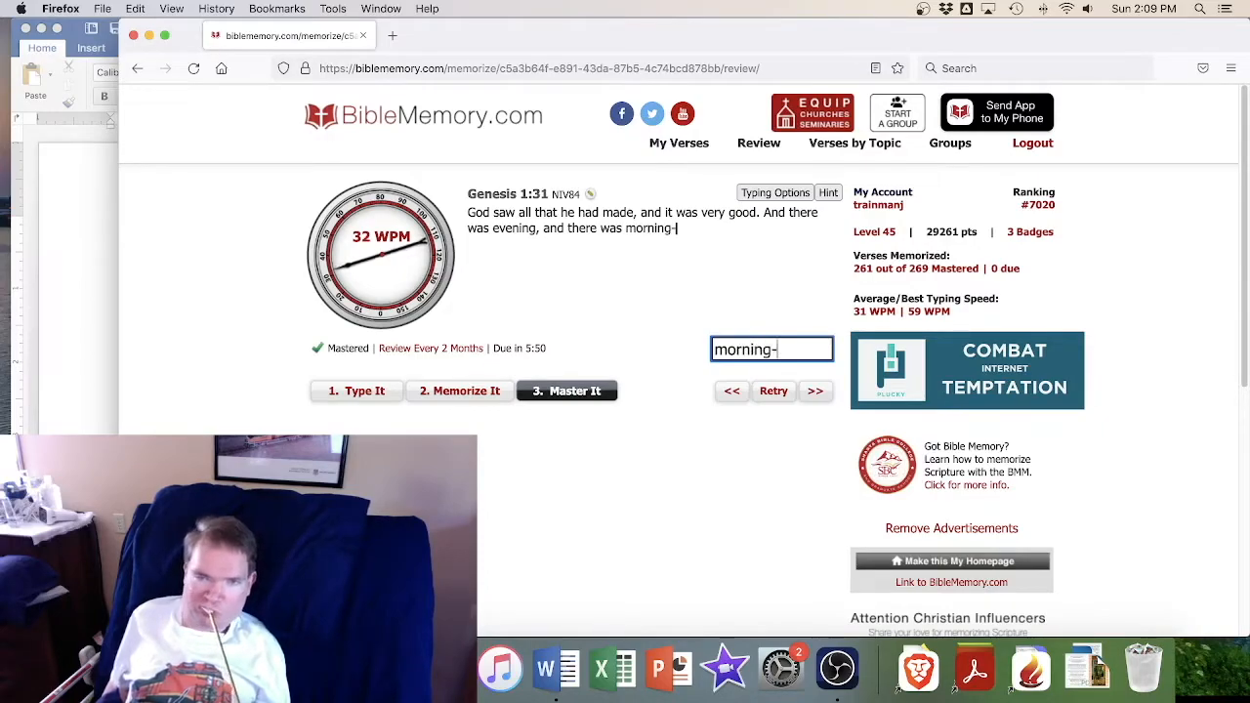
text(the)
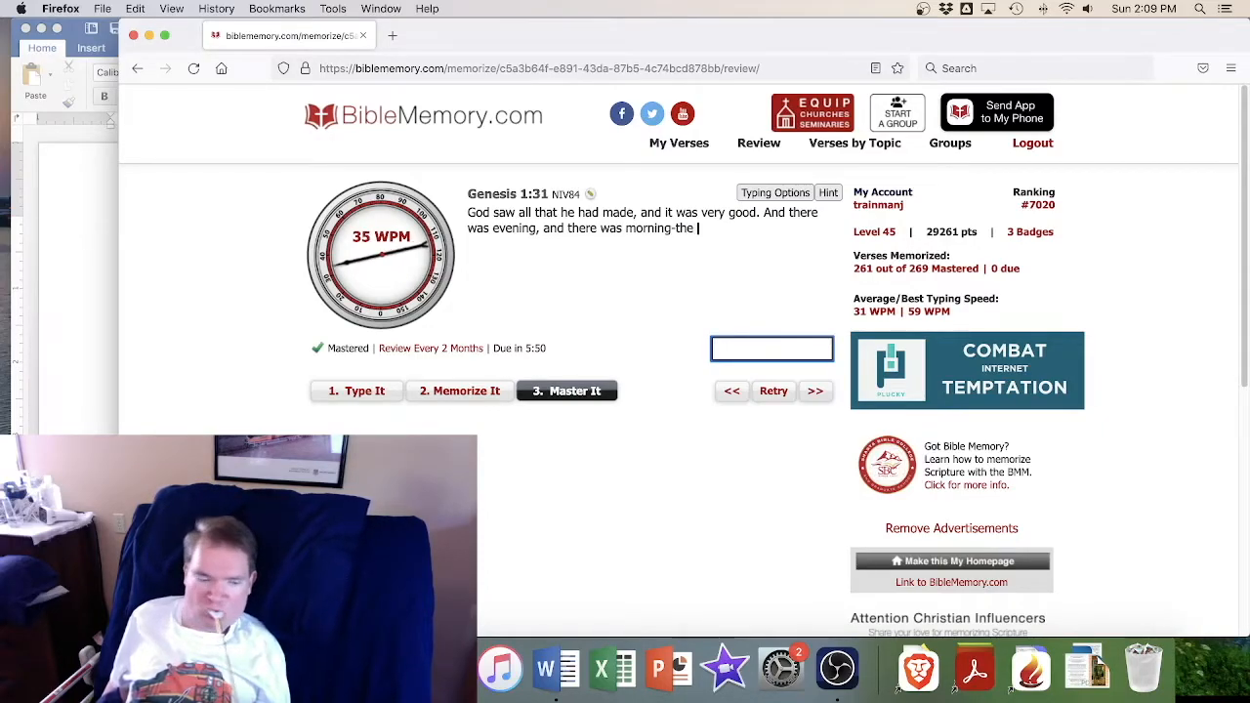
text(sixth)
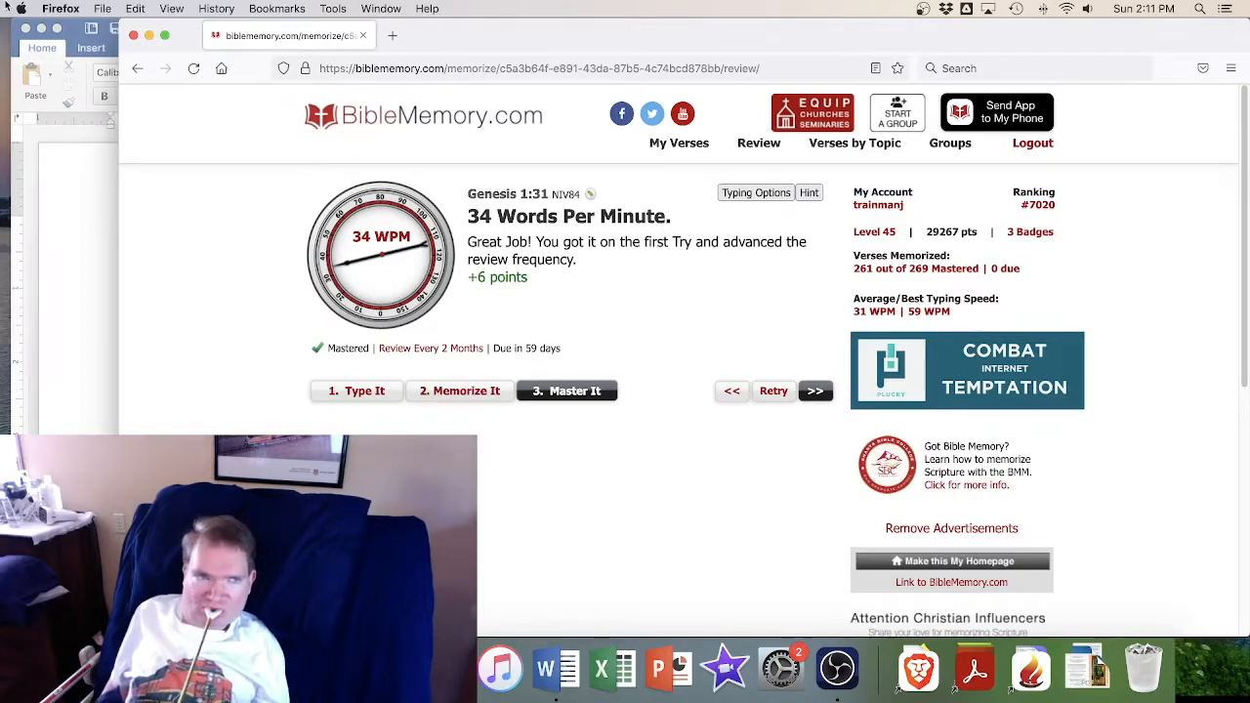
Bring the blank Word Document1 window to the front
click(553, 671)
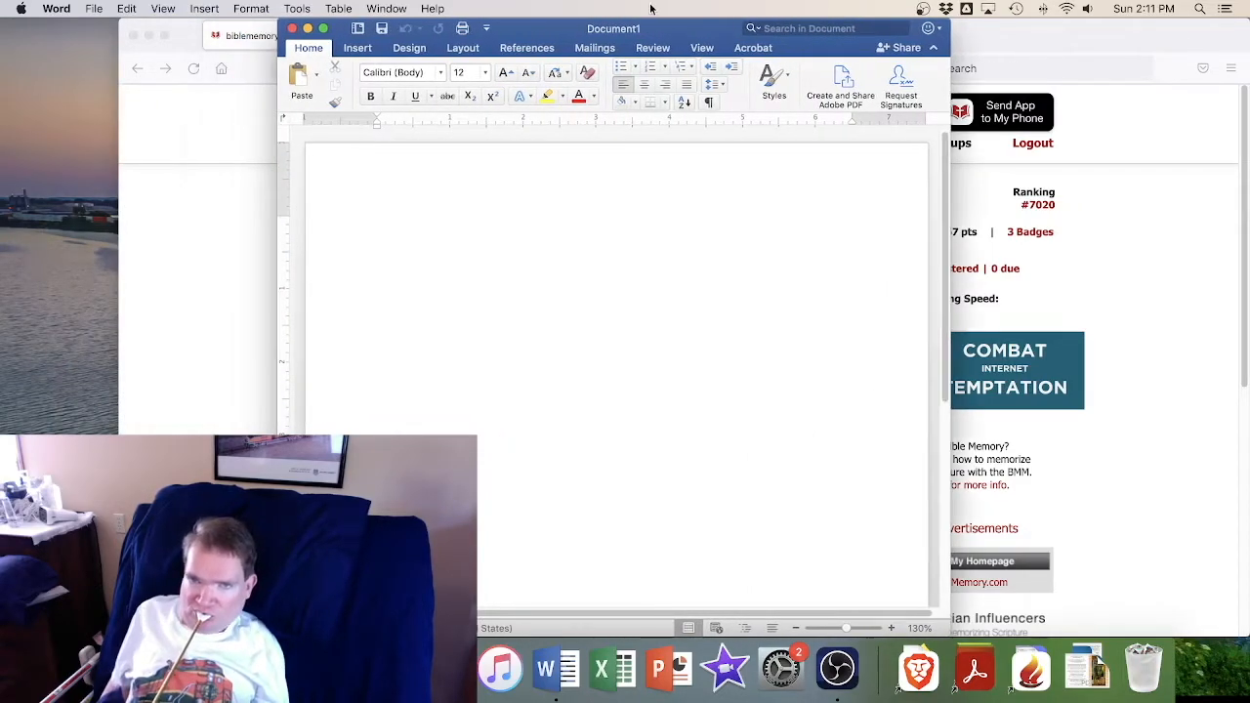
Type 'This is a sample of typing.' into the blank Word page
click(378, 223)
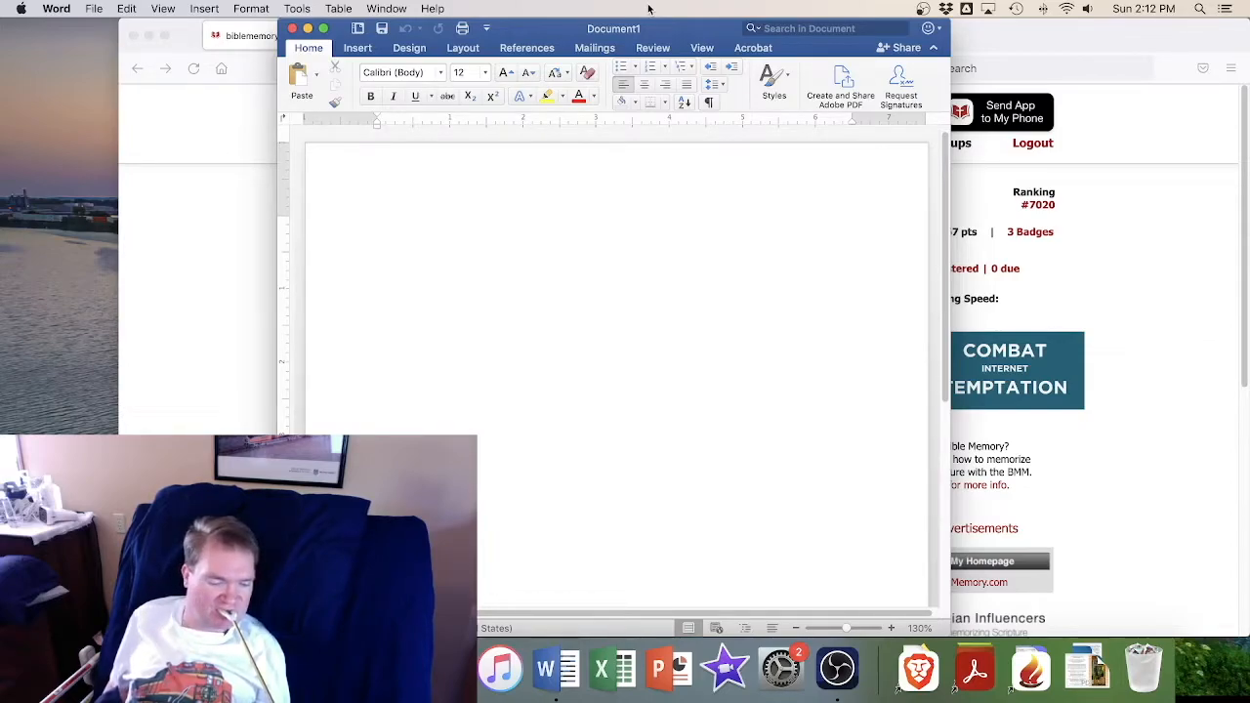
text(T)
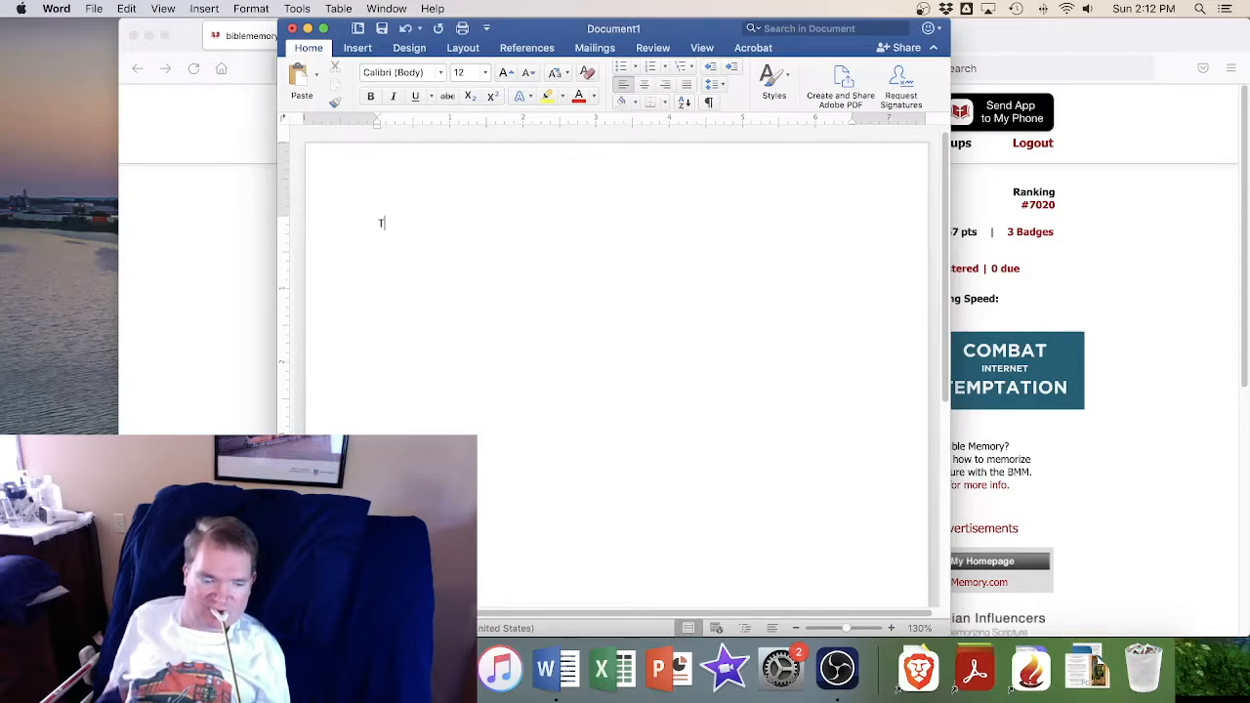
text(h)
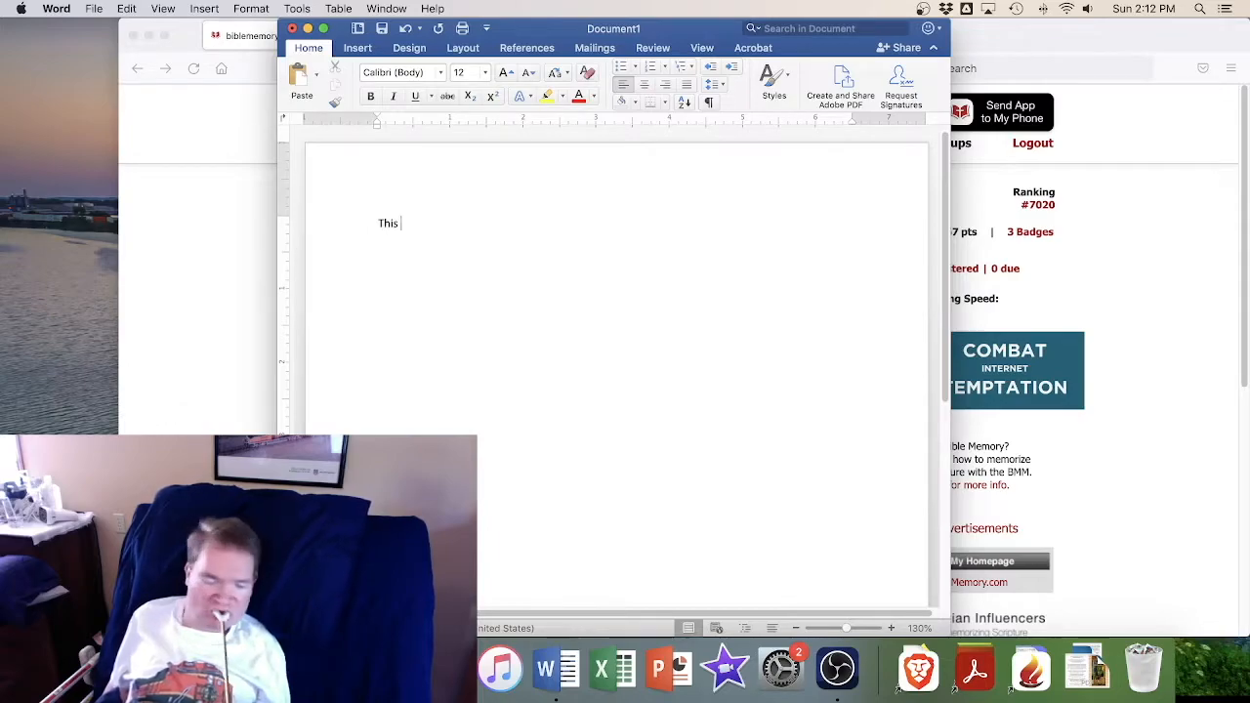
text(is)
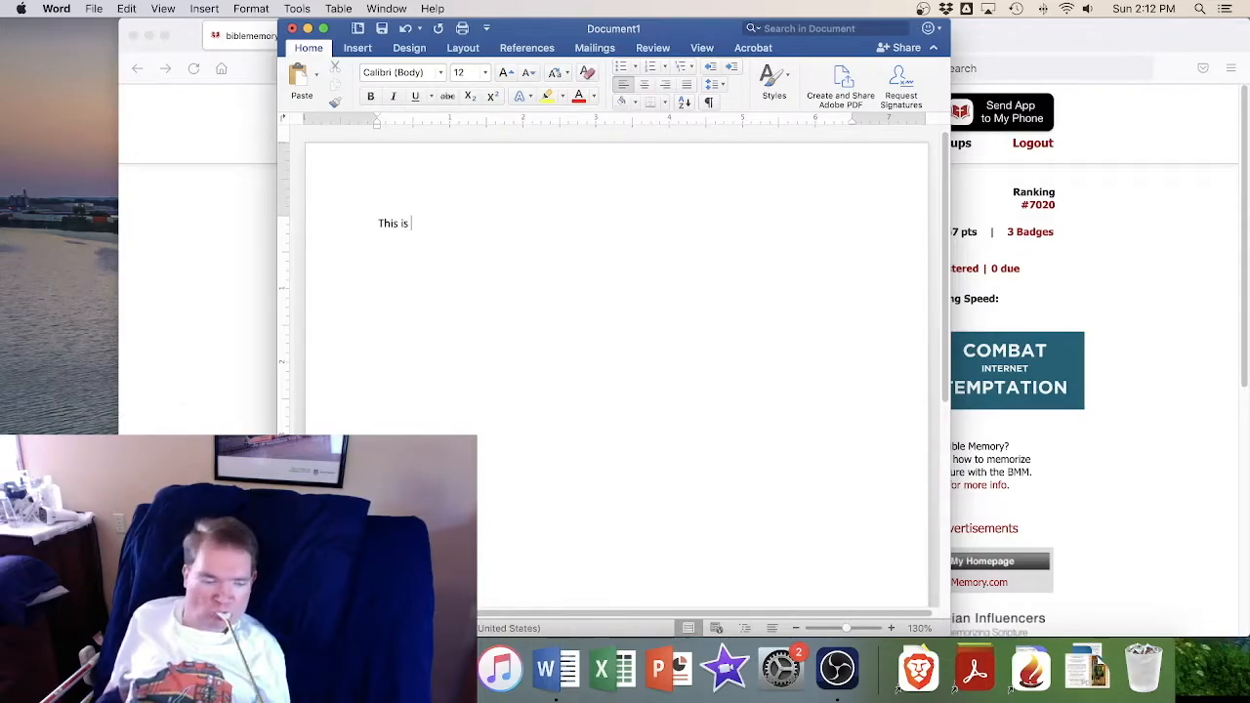
text(a sam)
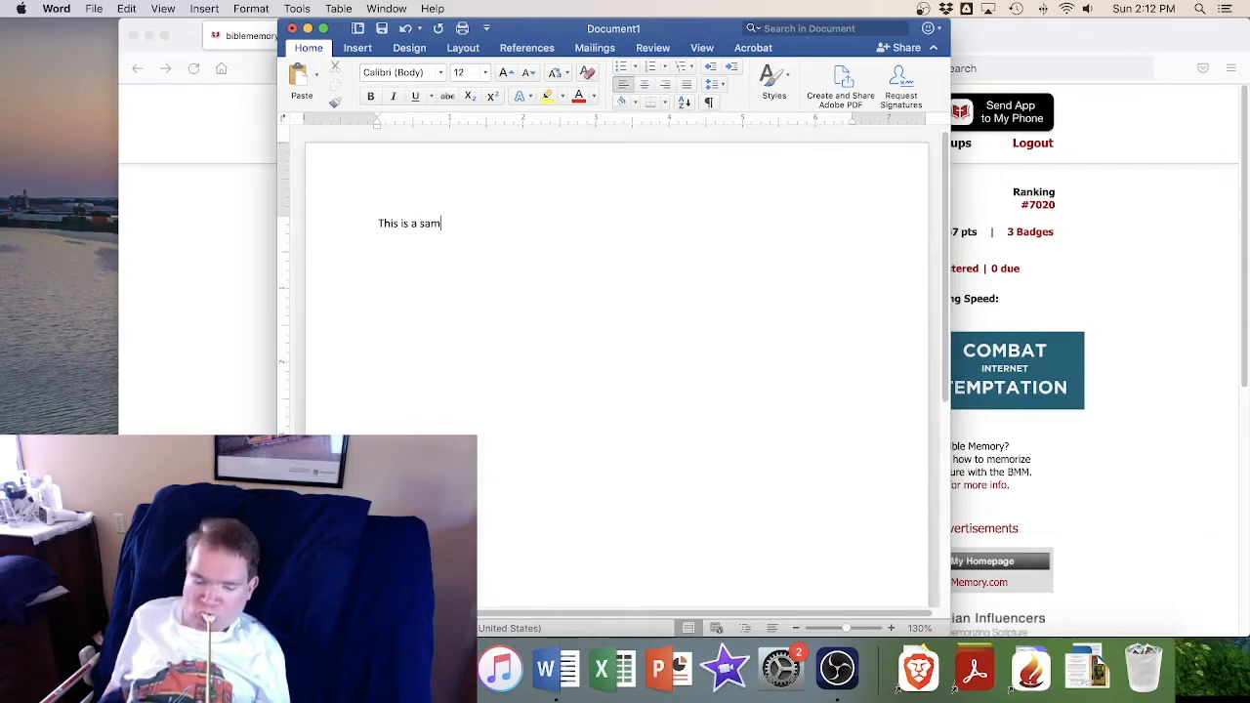
text(ple of tyo)
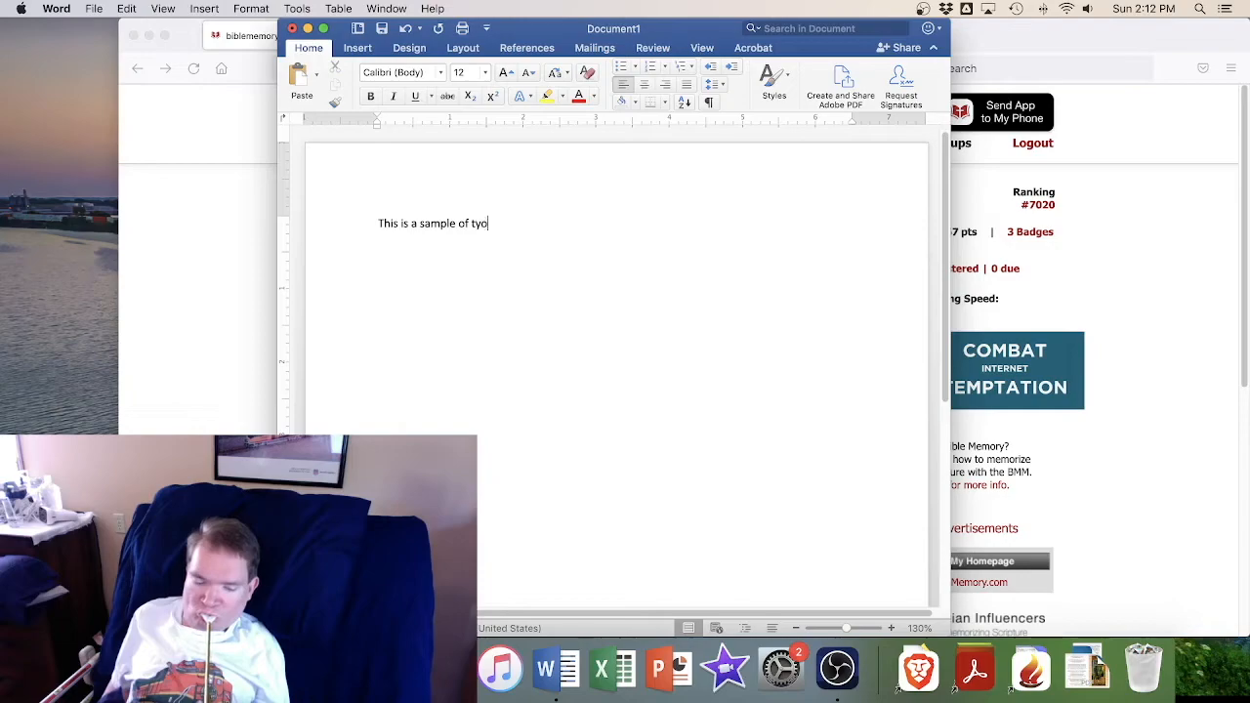
text(ping.)
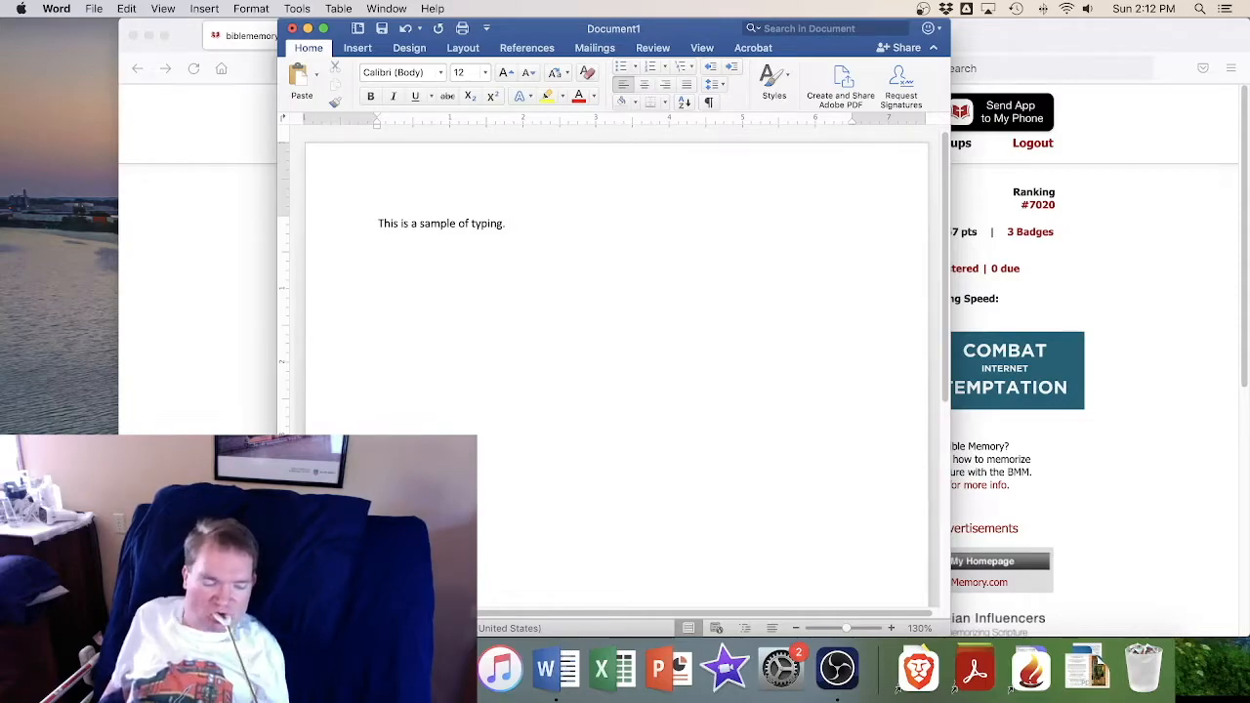
text(1)
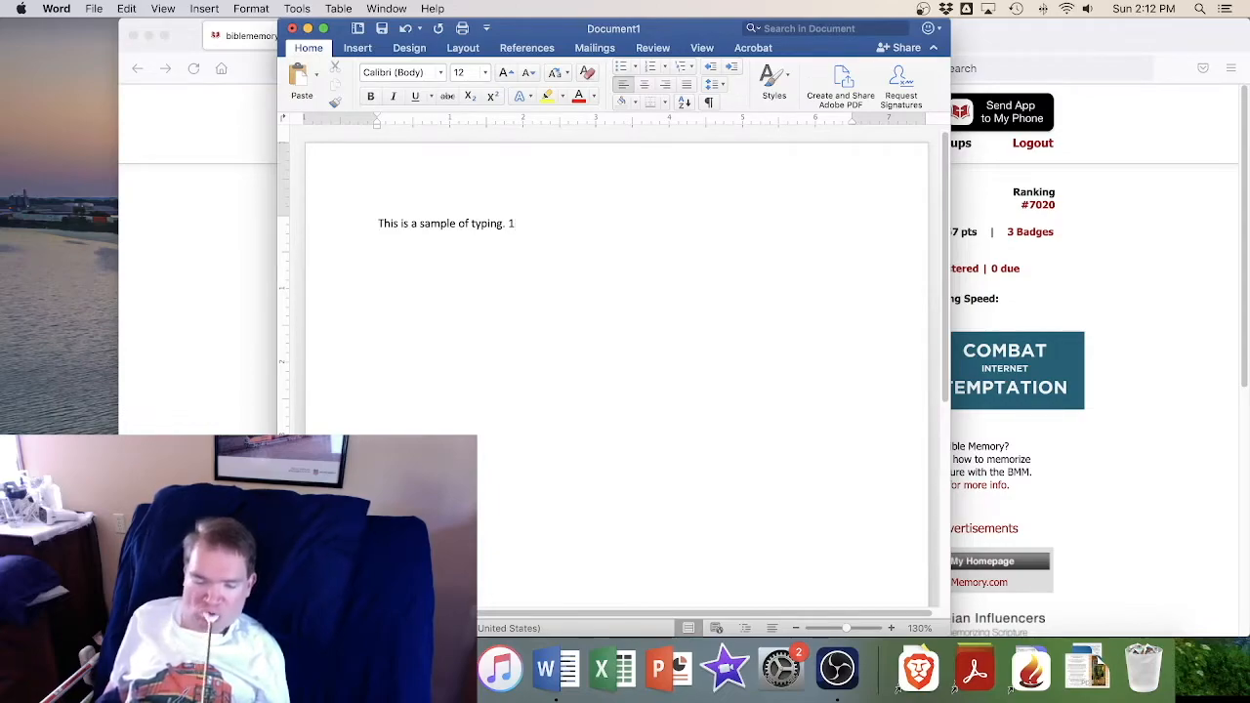
key(backspace)
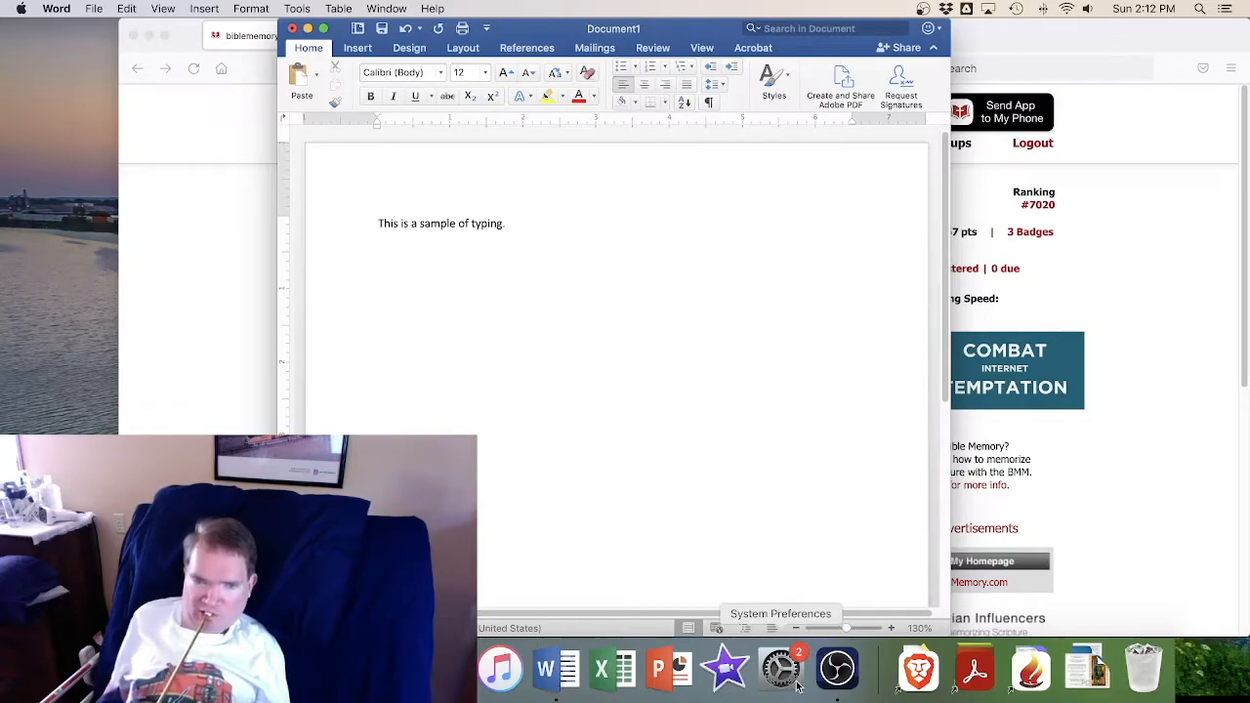
click(781, 671)
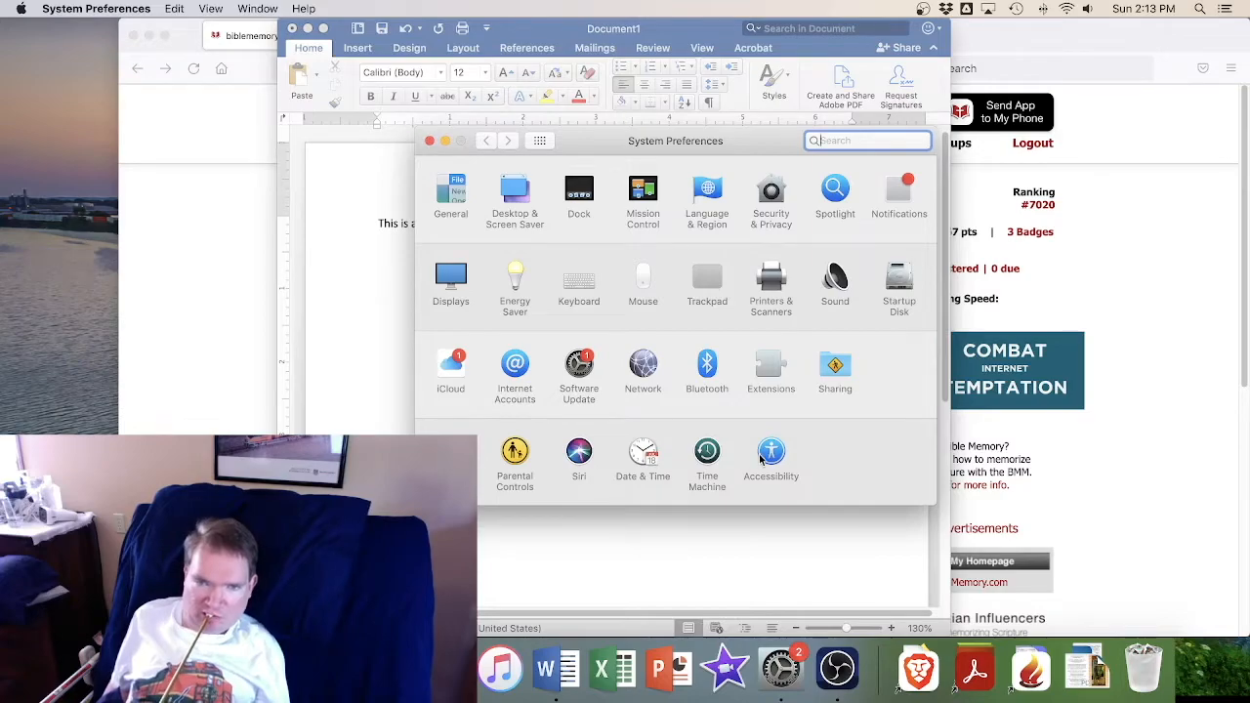
Open Accessibility preferences, move the window aside, and go to the Keyboard options
click(771, 453)
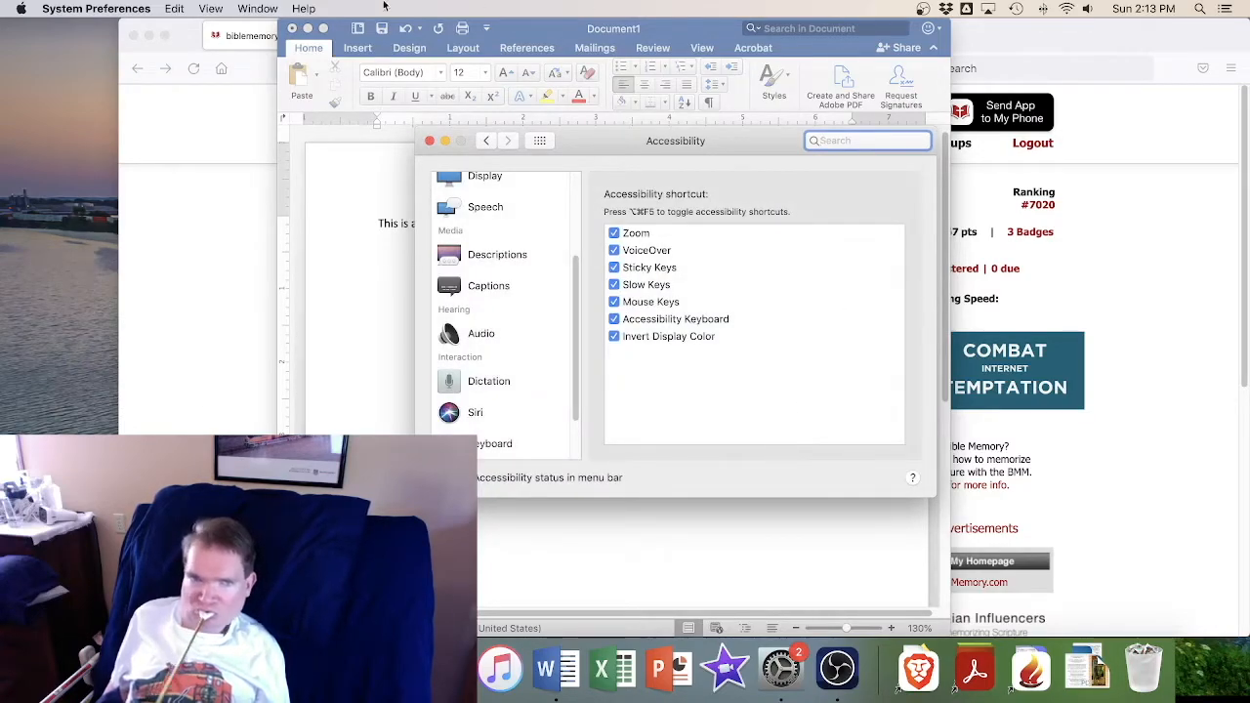
drag(675, 140, 725, 117)
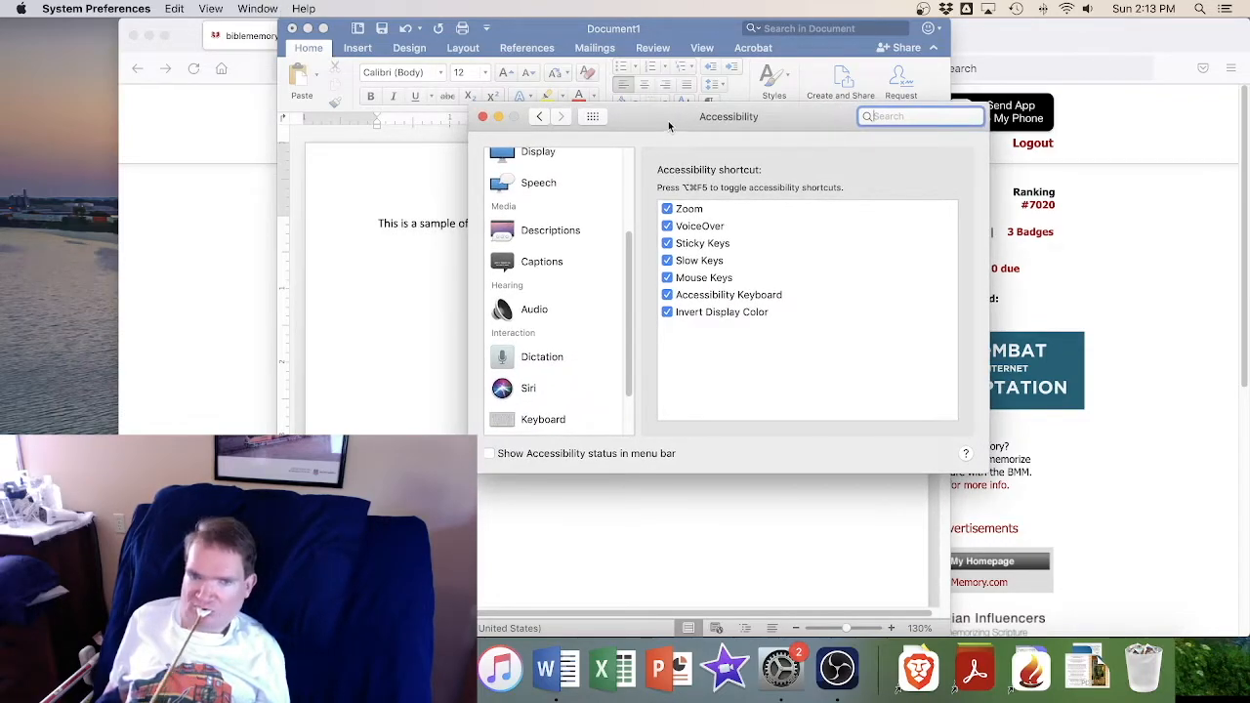
mouse_move(623, 256)
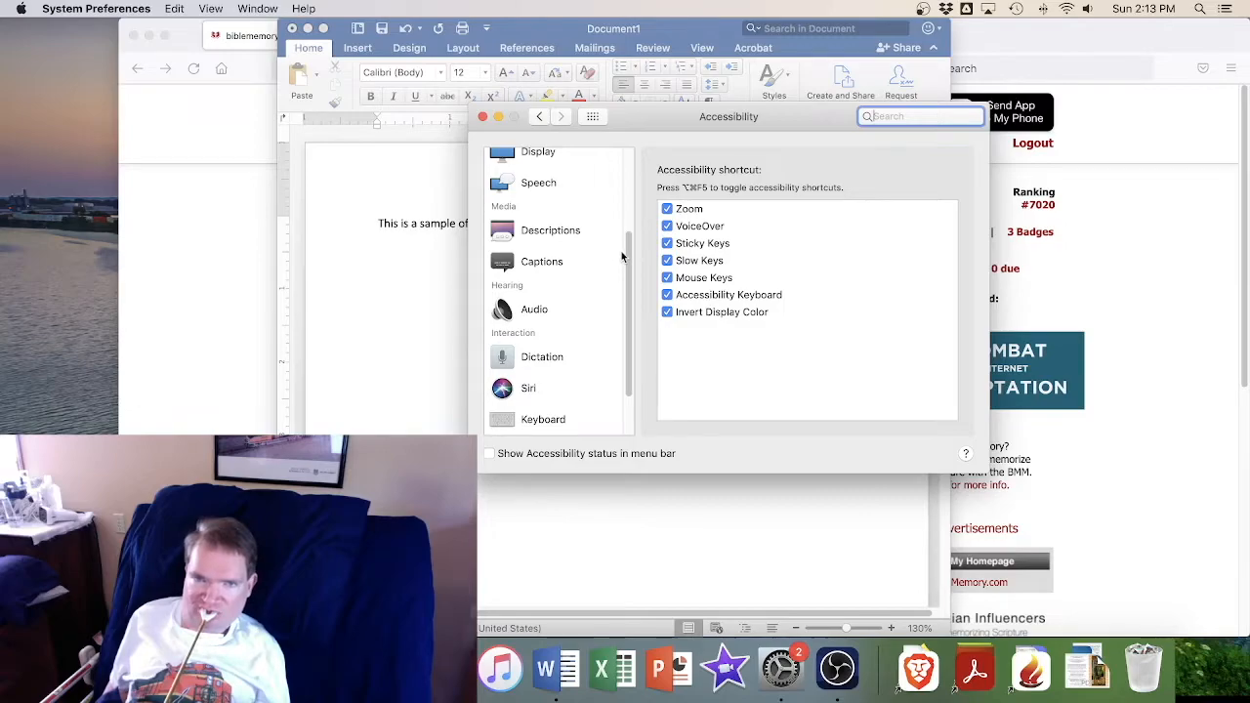
scroll(down, 3)
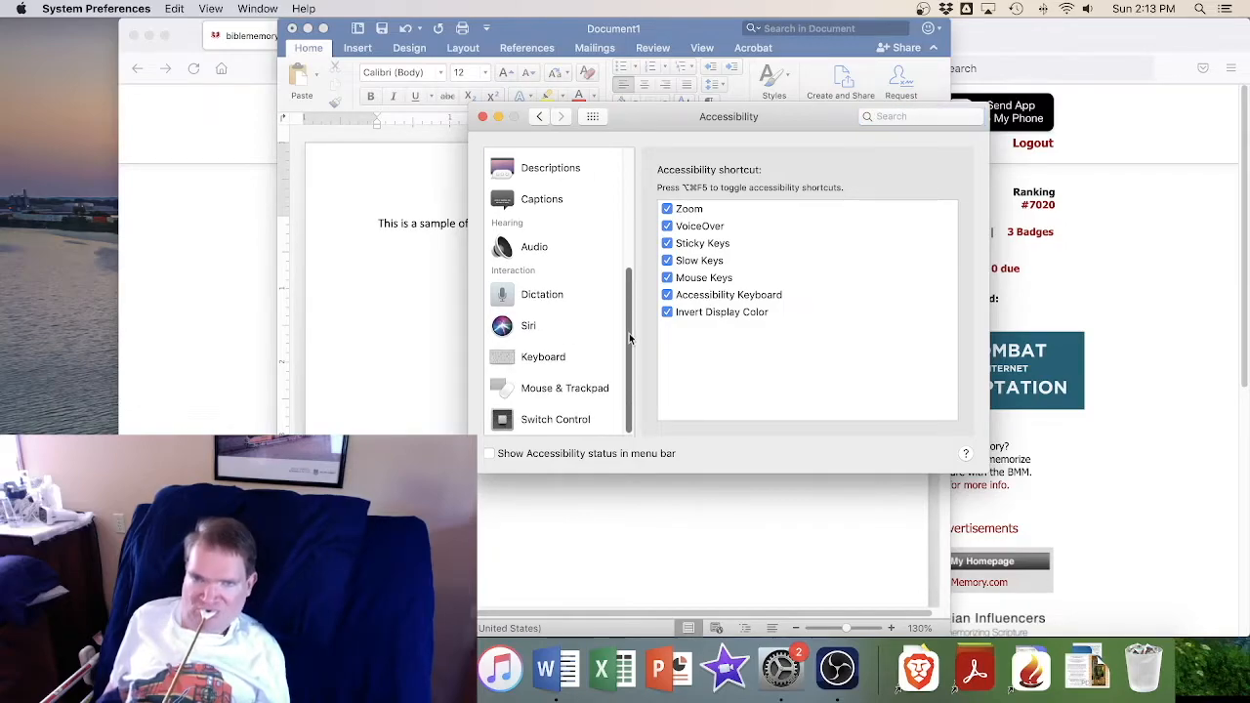
click(543, 356)
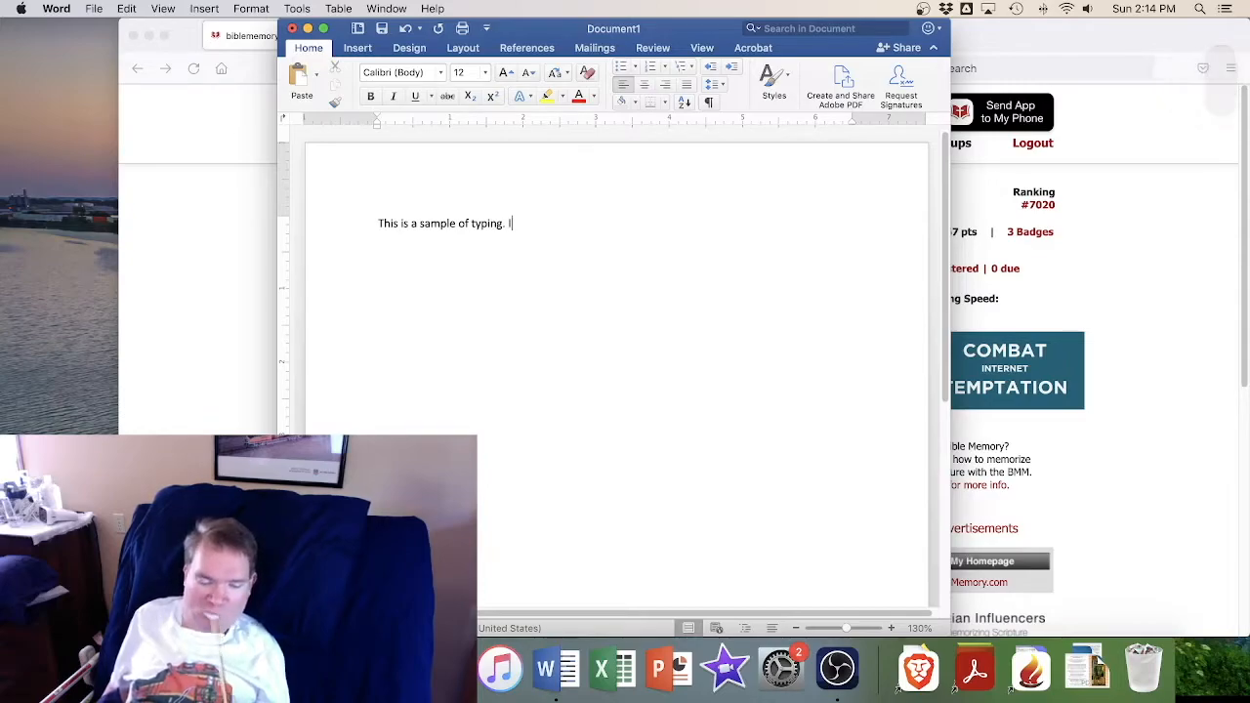
Type 'In the beginning God created the heavens and the earth.' after the first sentence
text(In the)
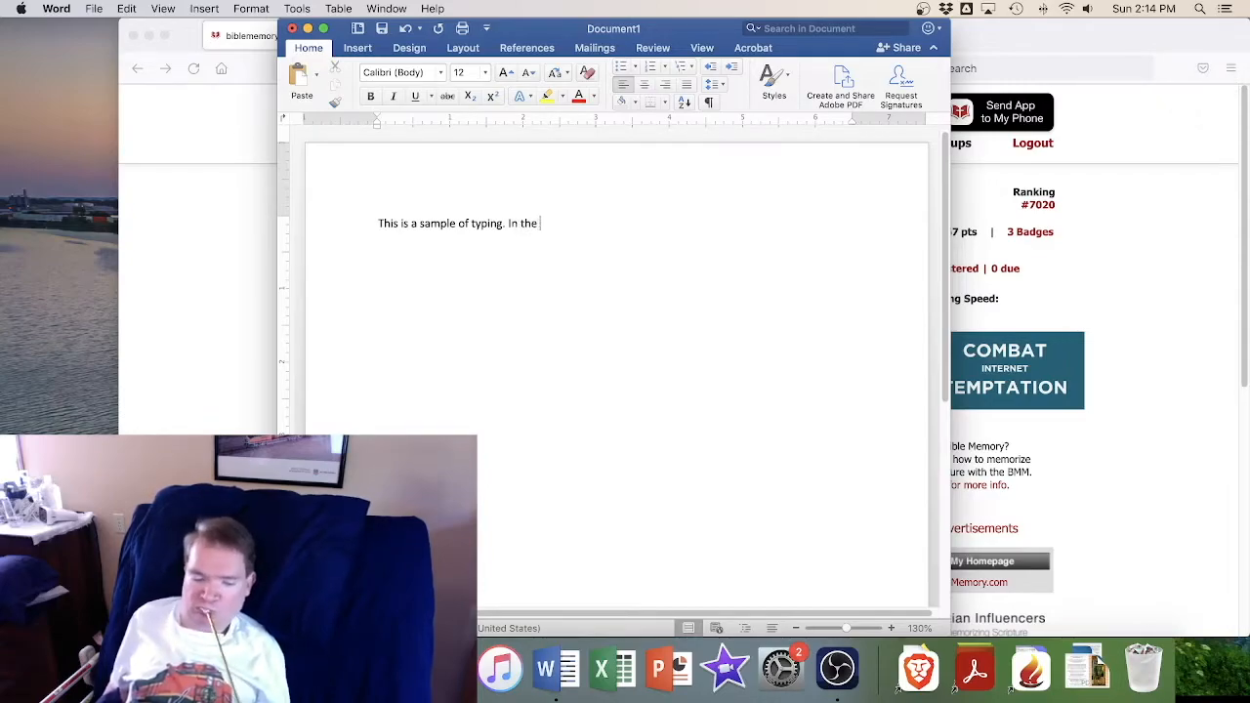
text(beginning)
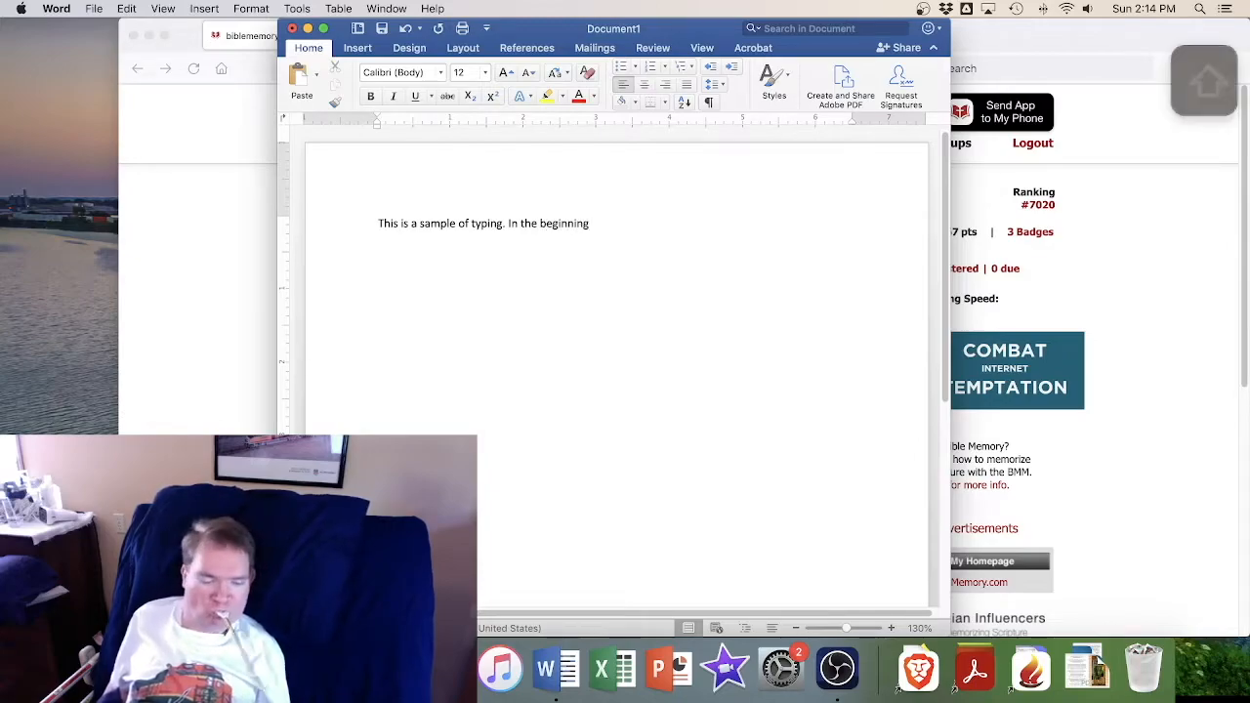
text(God cre)
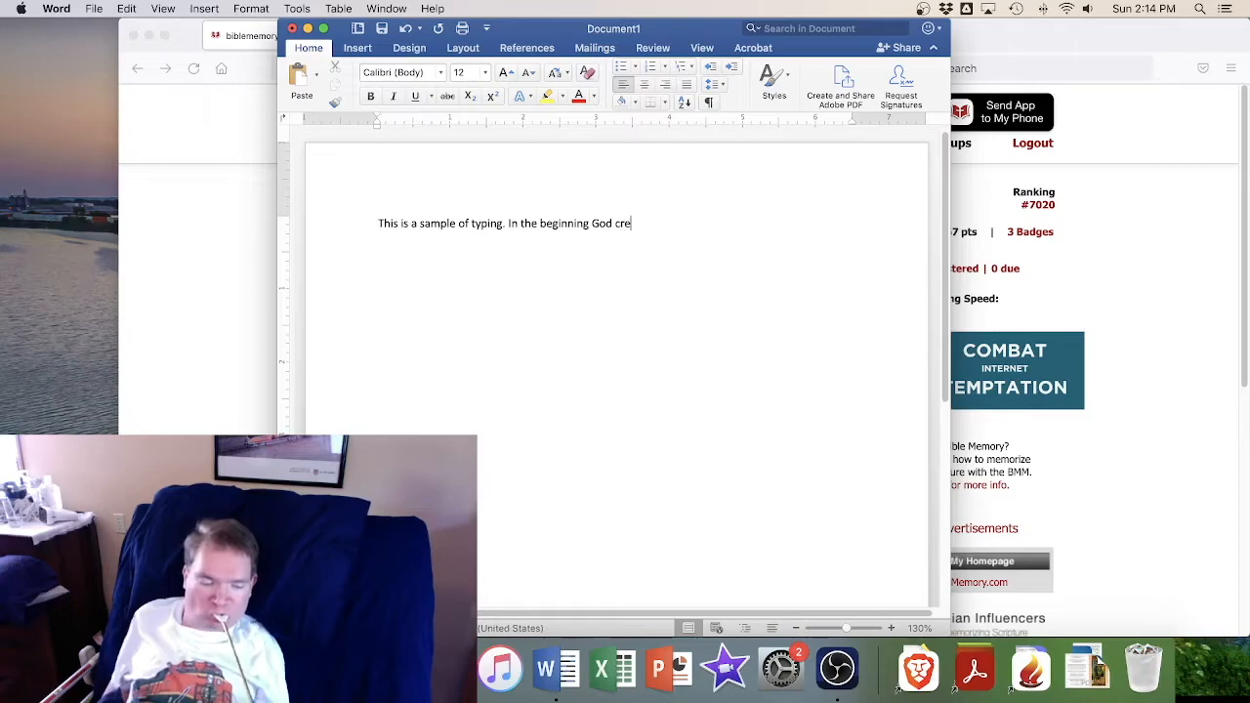
text(ated th)
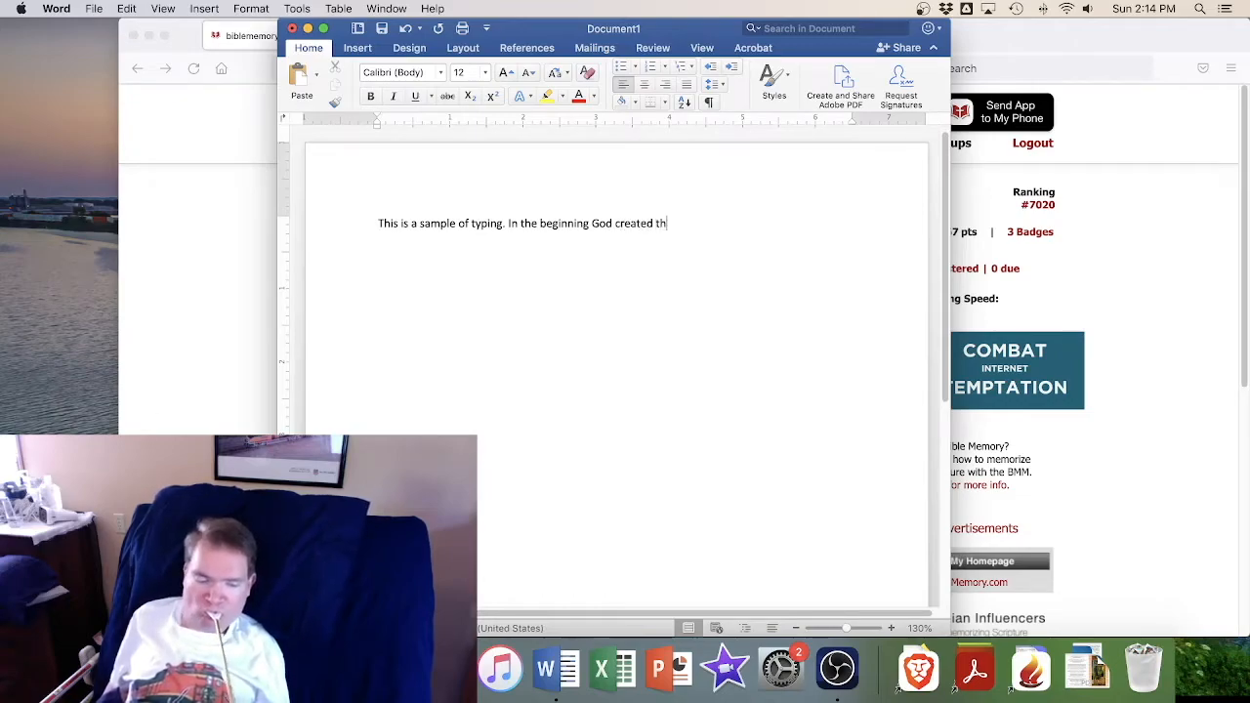
text(e hra)
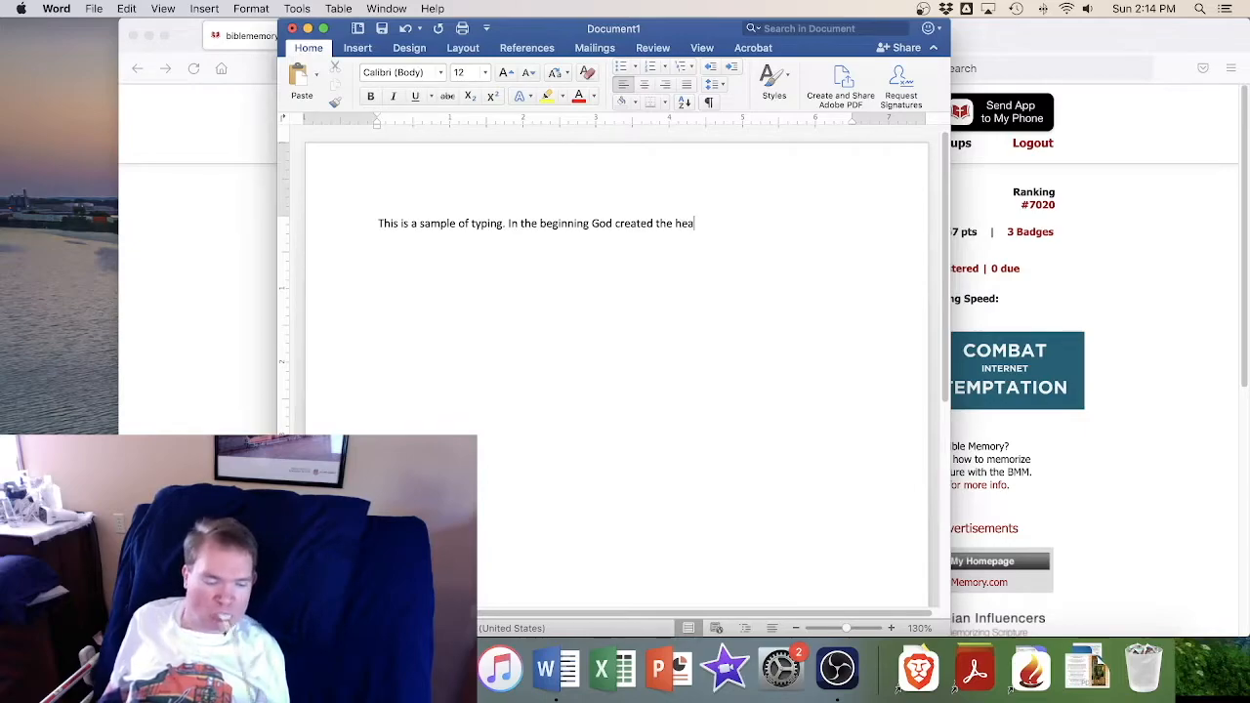
text(vens)
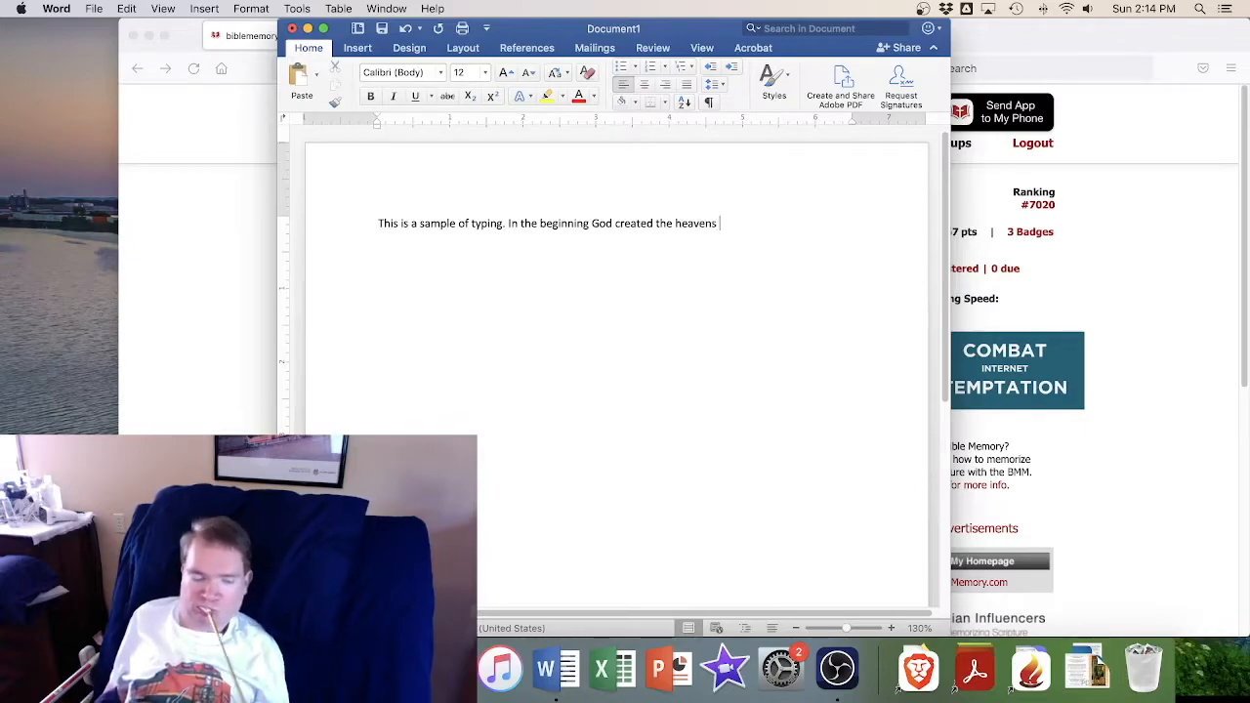
text(and t)
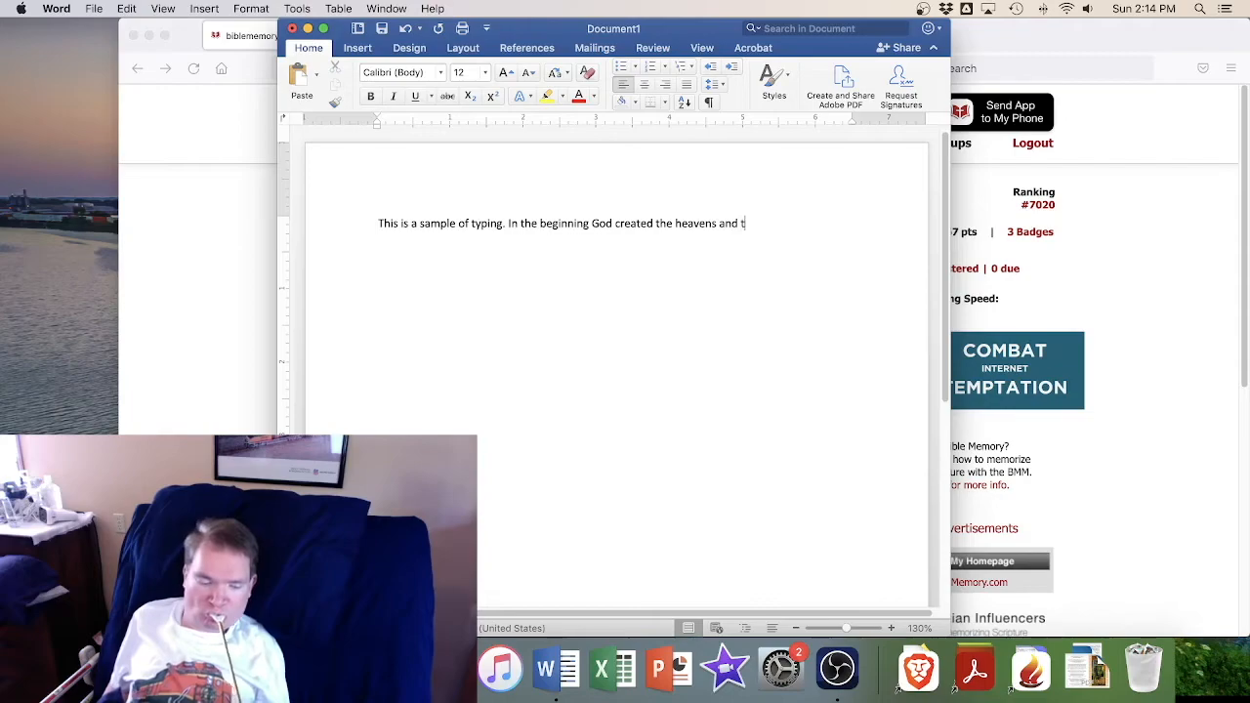
text(he earth)
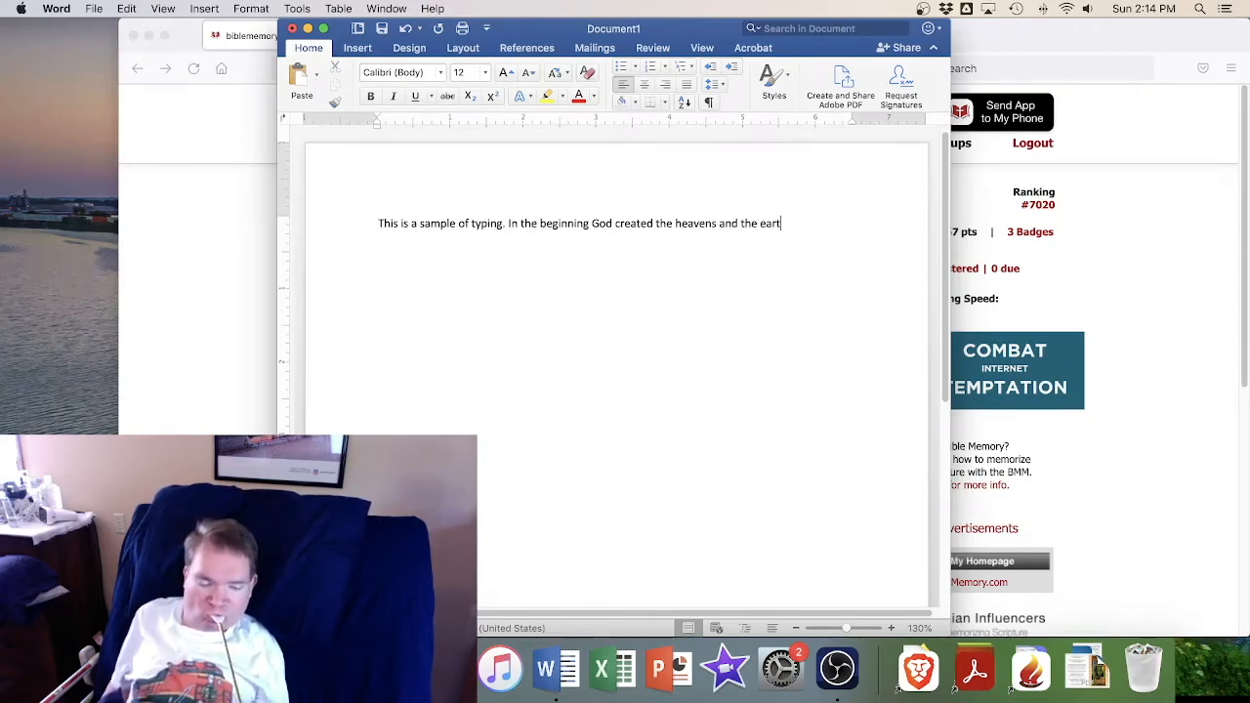
text(h.)
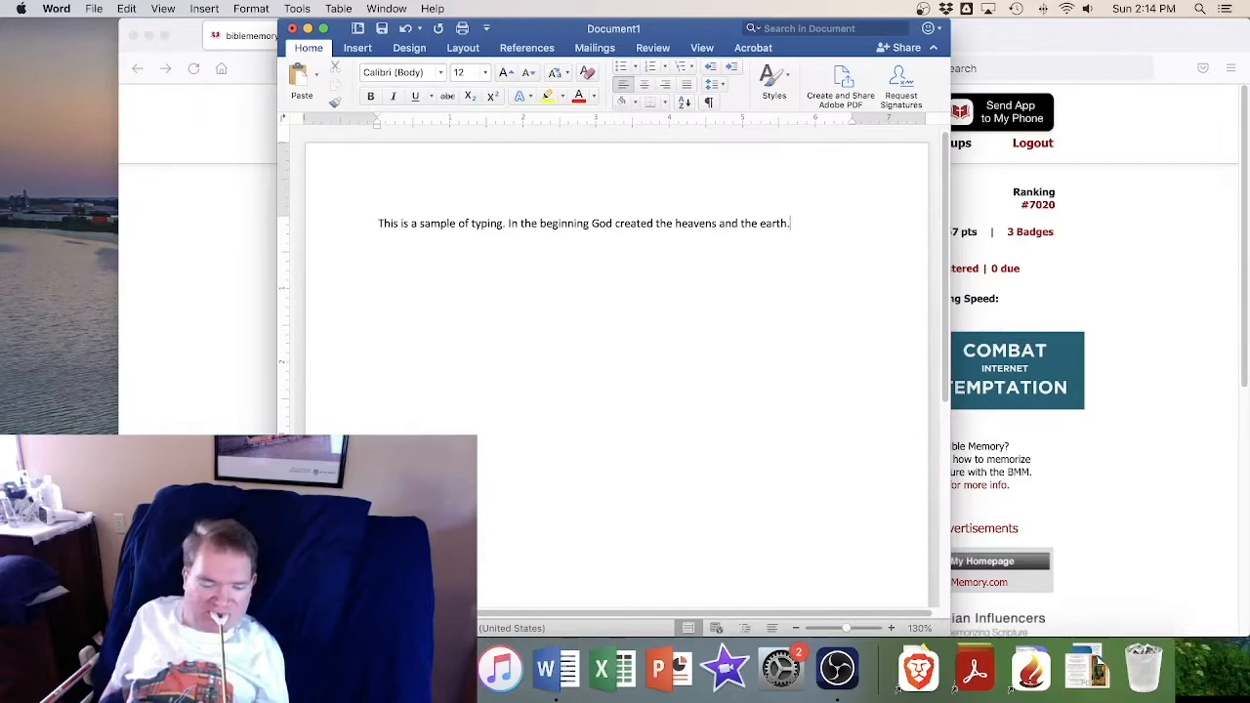
key(enter)
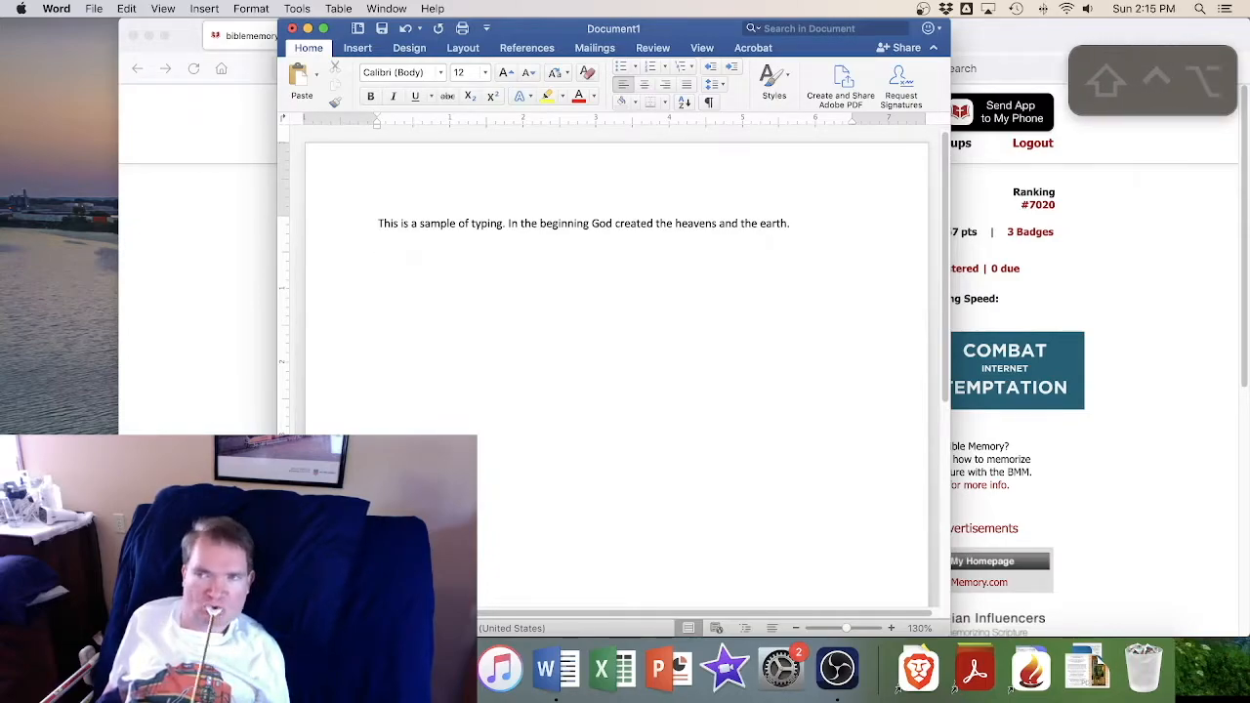
key(return)
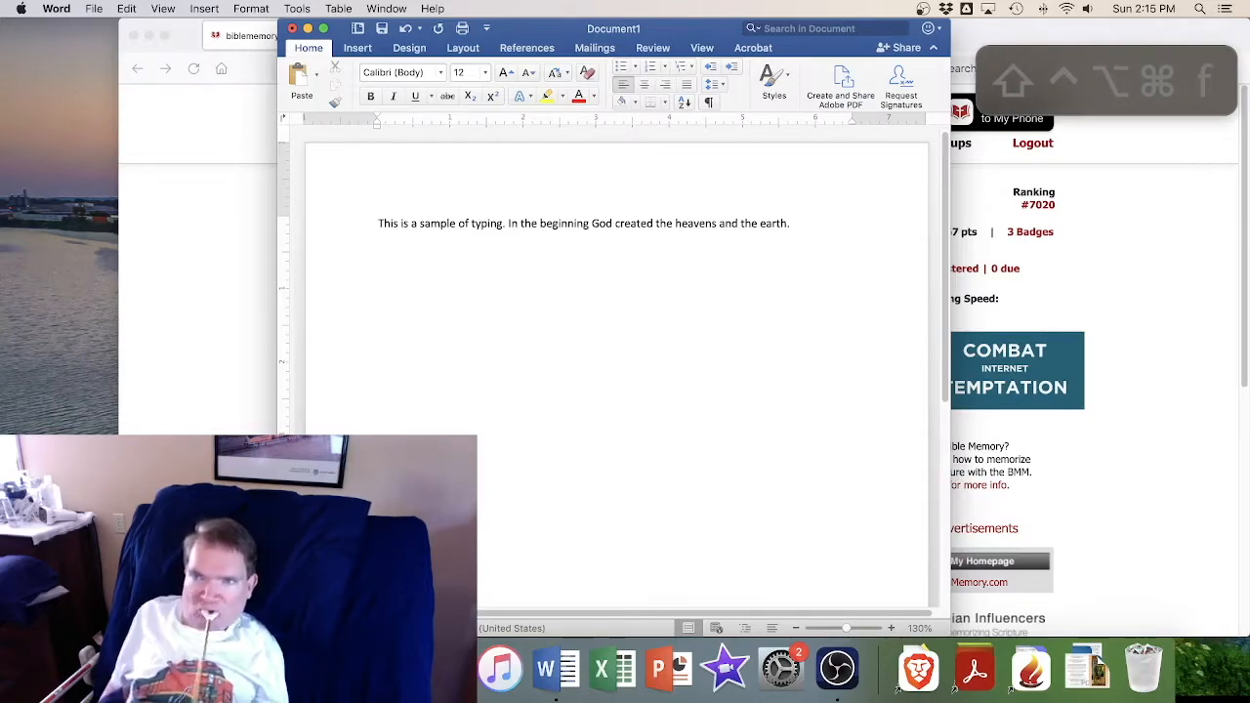
key(return)
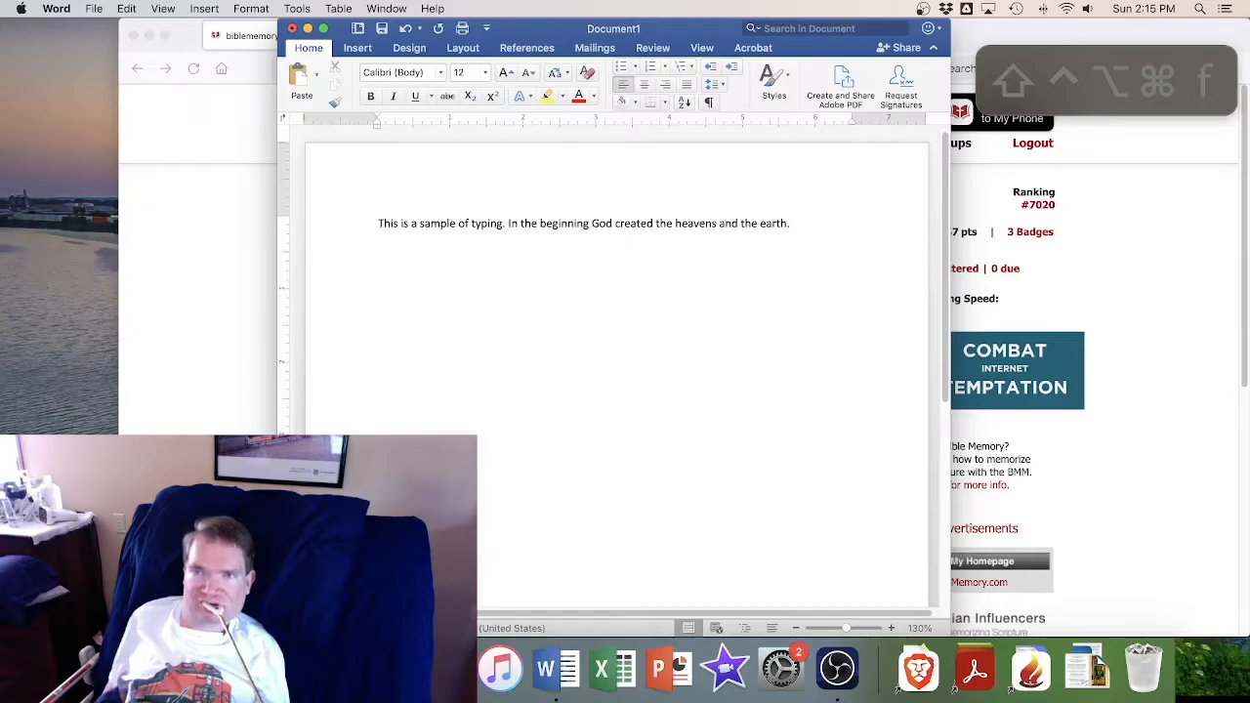
key(enter)
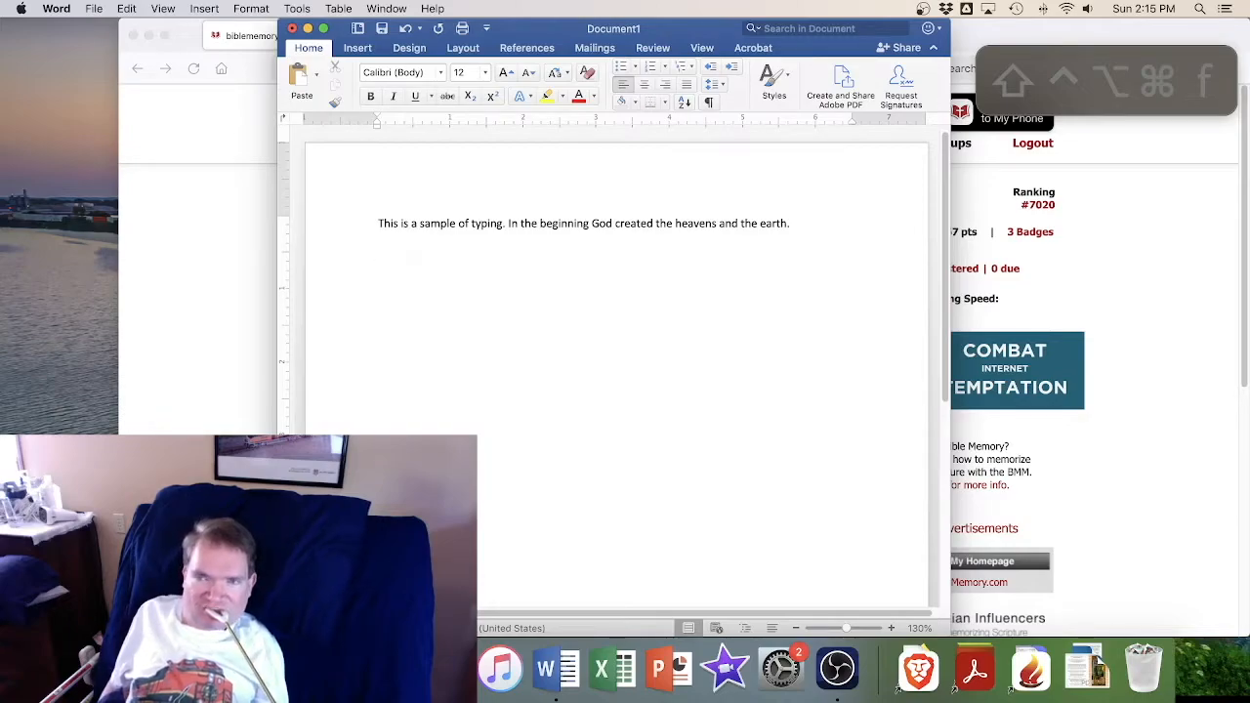
key(return)
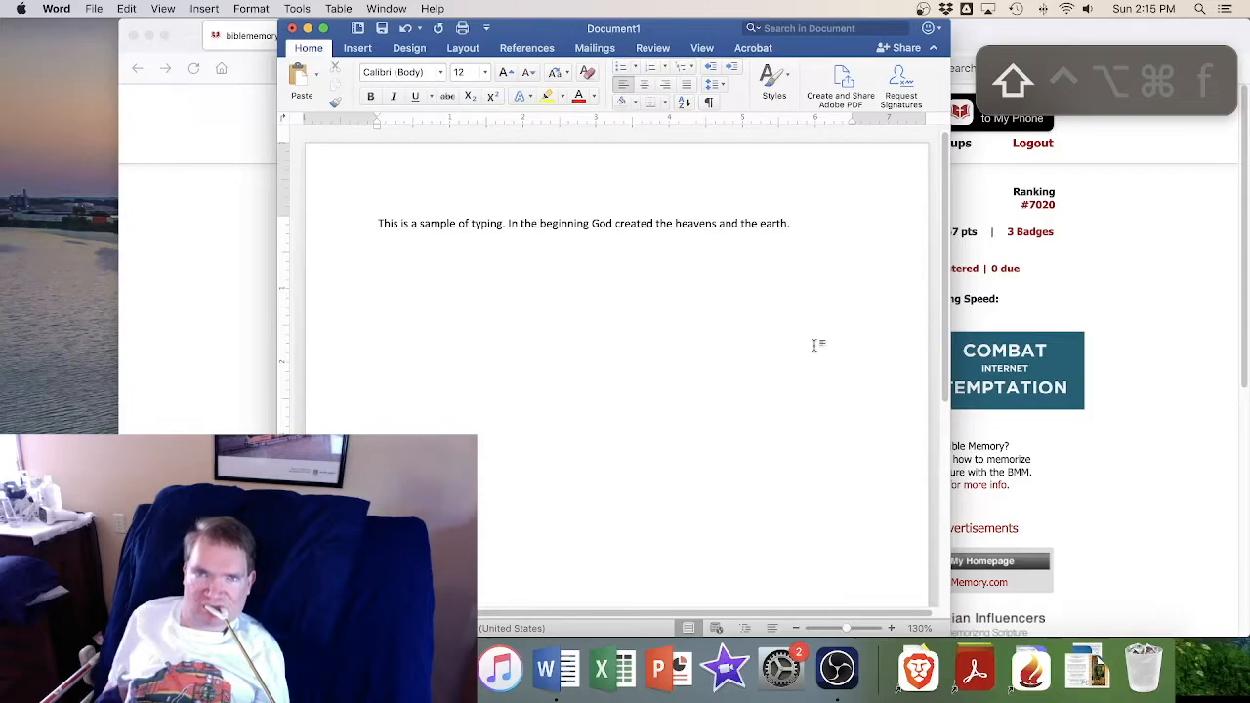
key(Return)
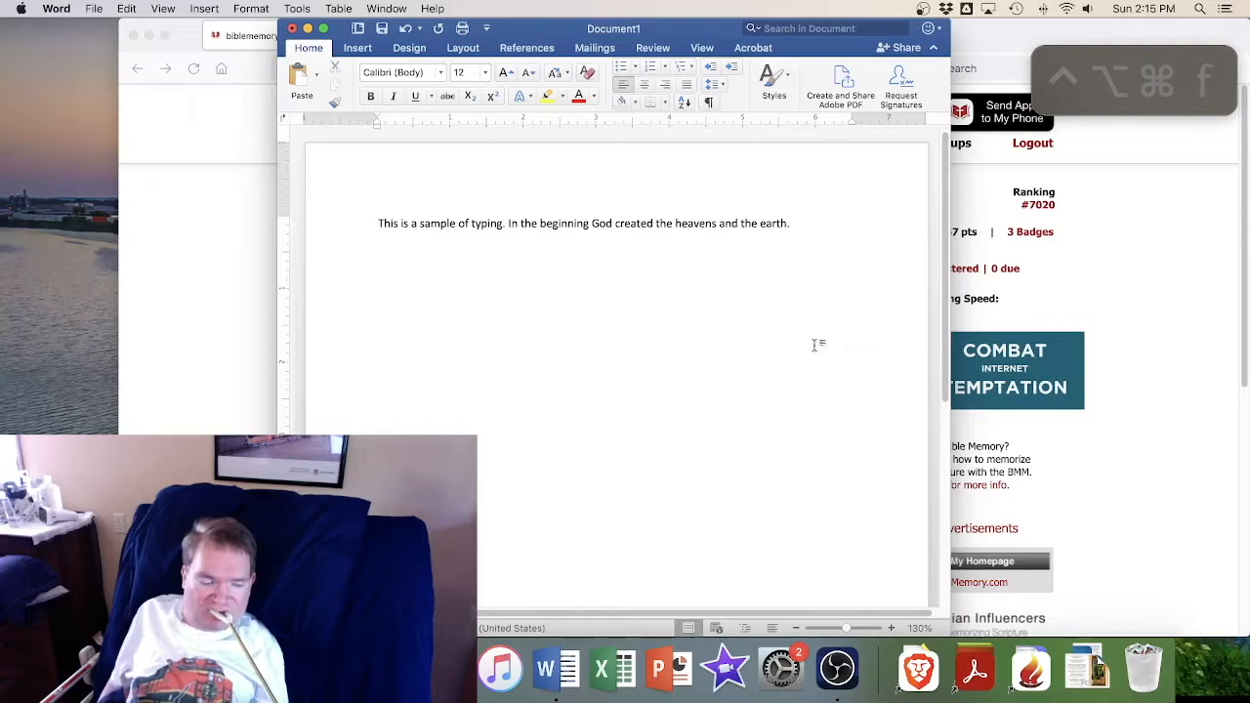
key(enter)
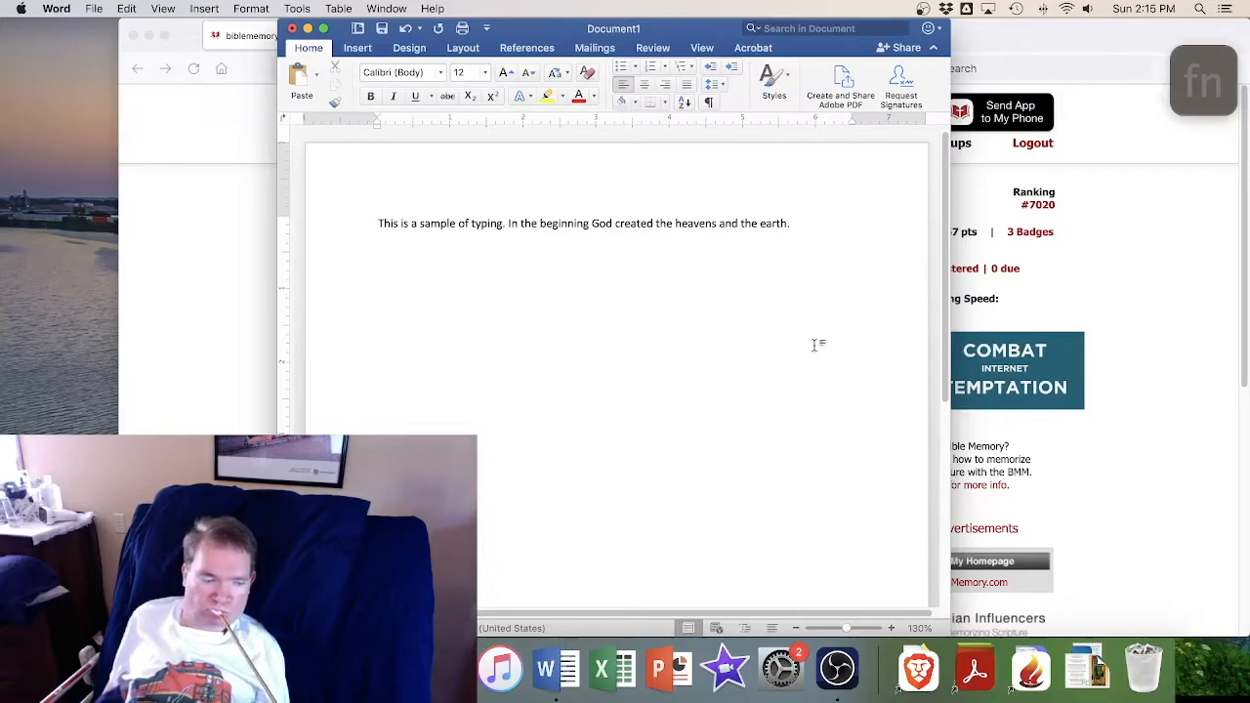
key(return)
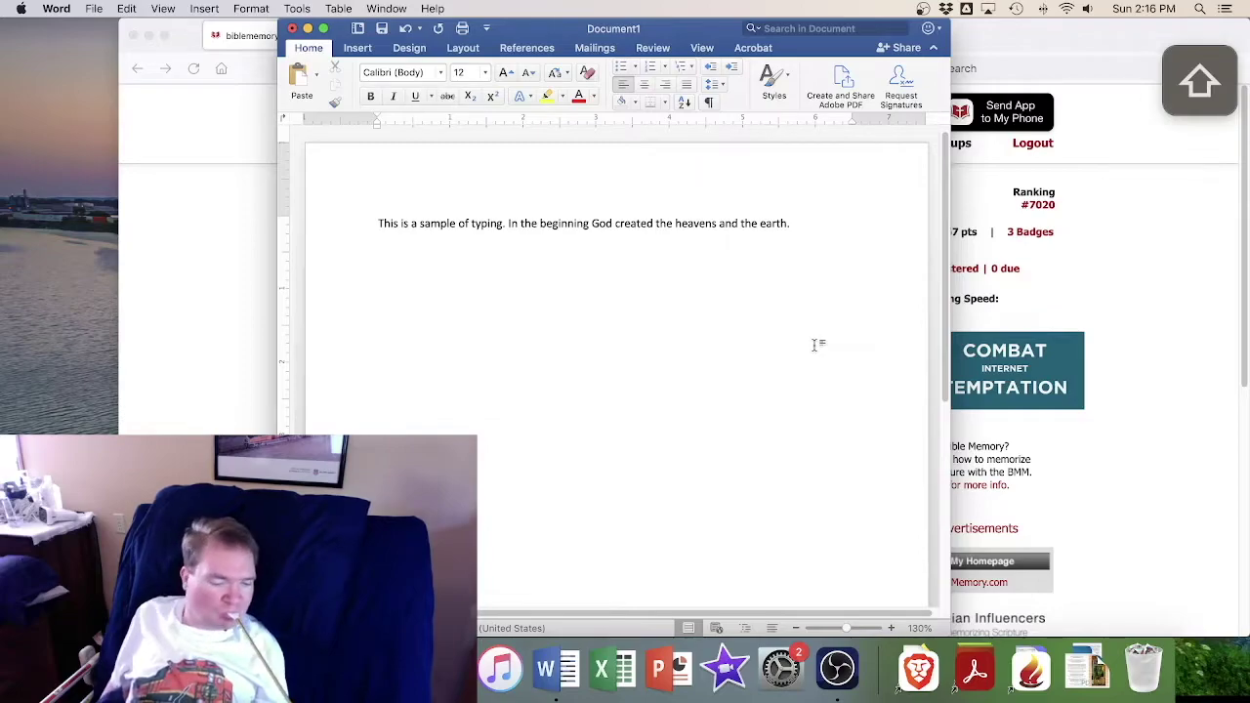
Type '$%^*%$@' on a new line, then type 1234 and backspace the digits
text($%^*%)
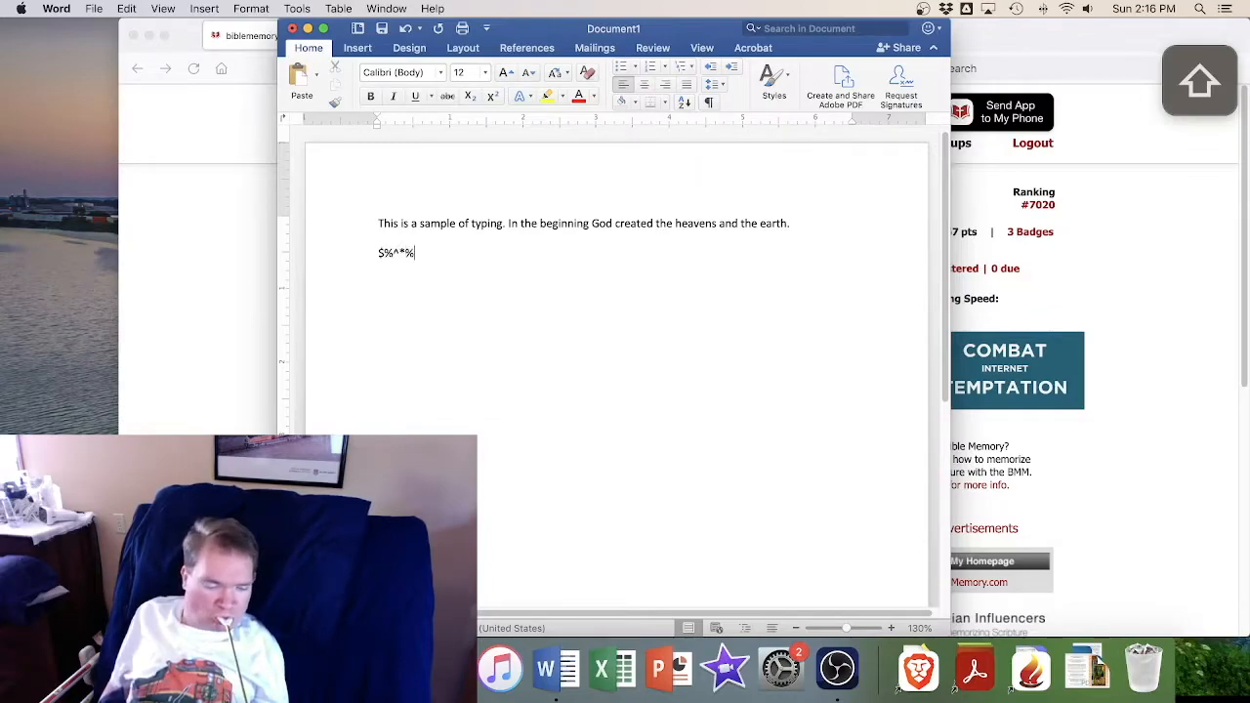
text($@)
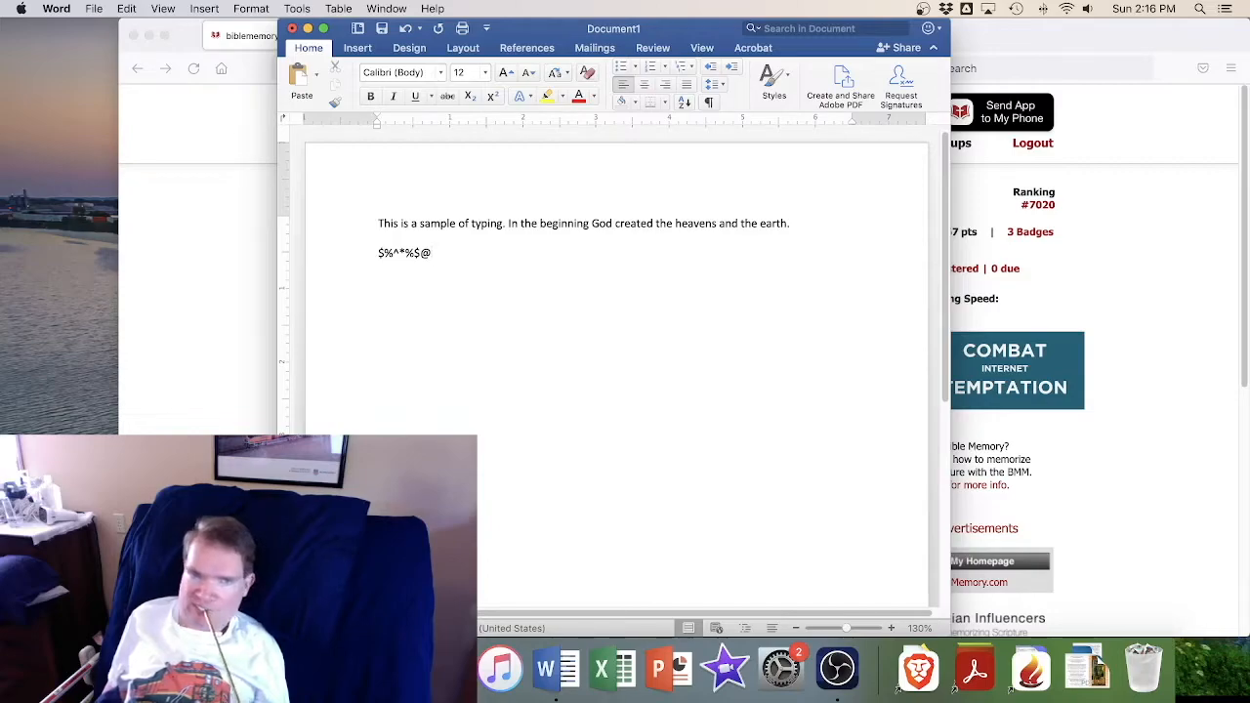
text(1)
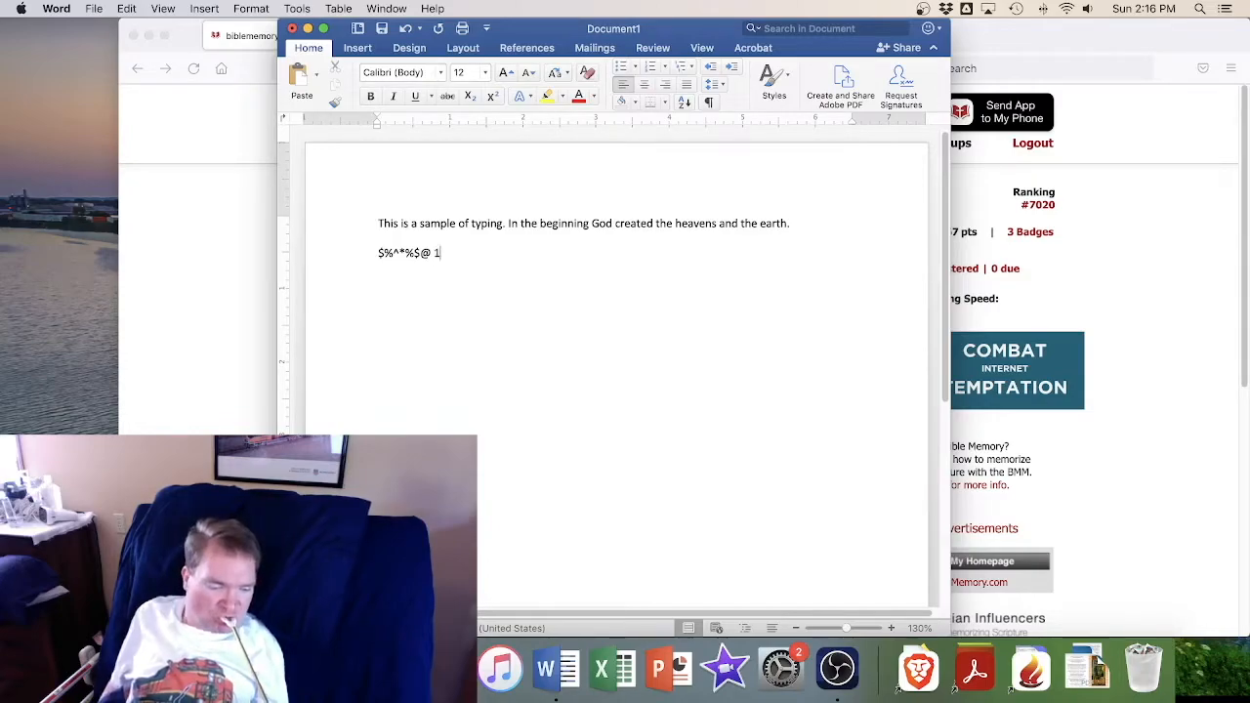
text(234)
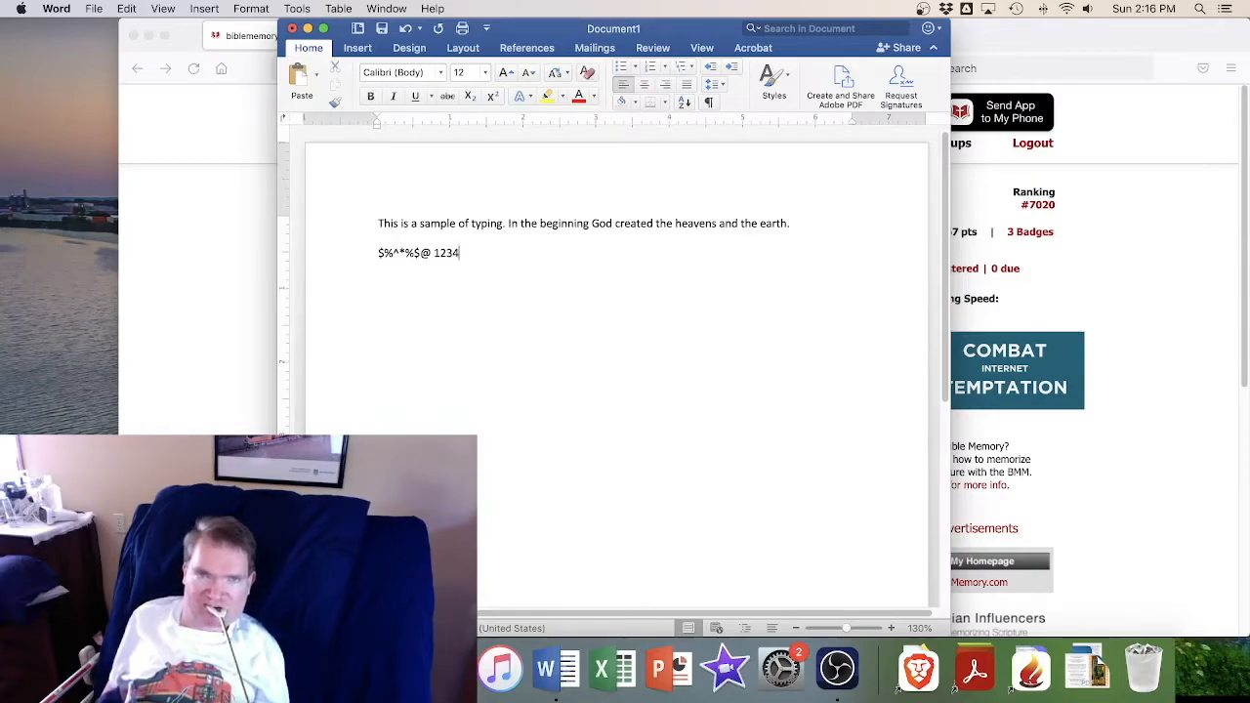
key(Backspace)
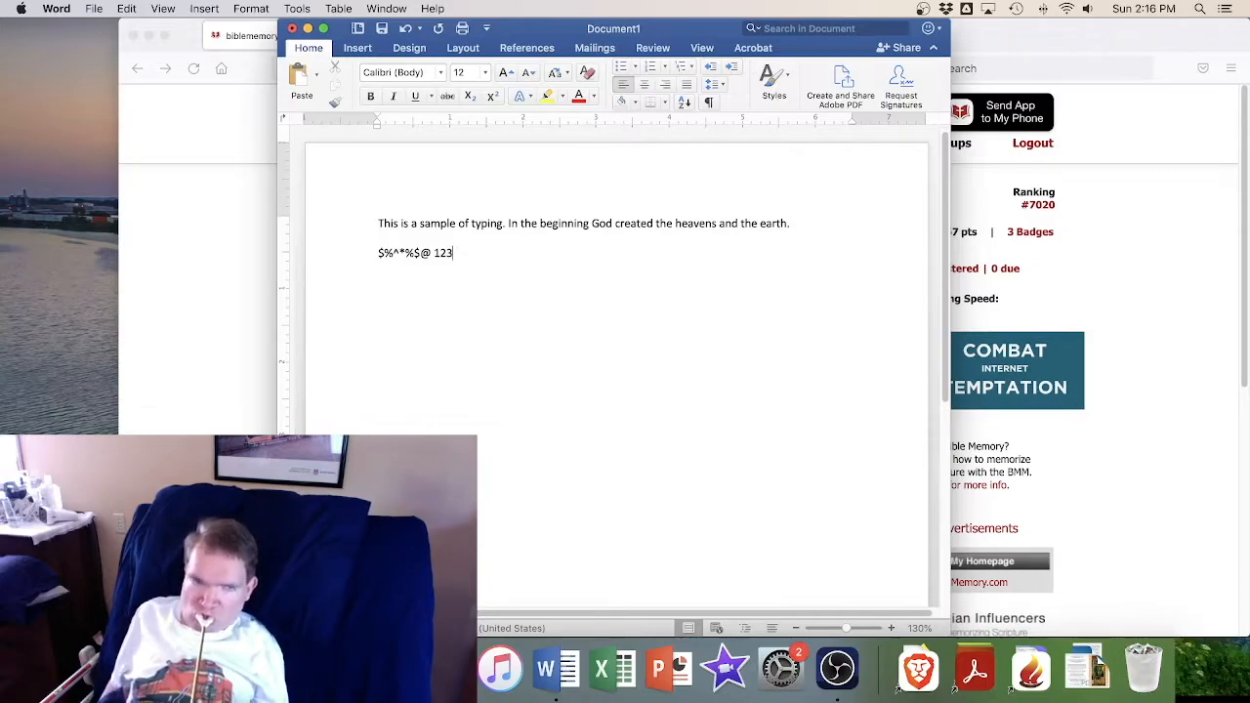
key(Backspace)
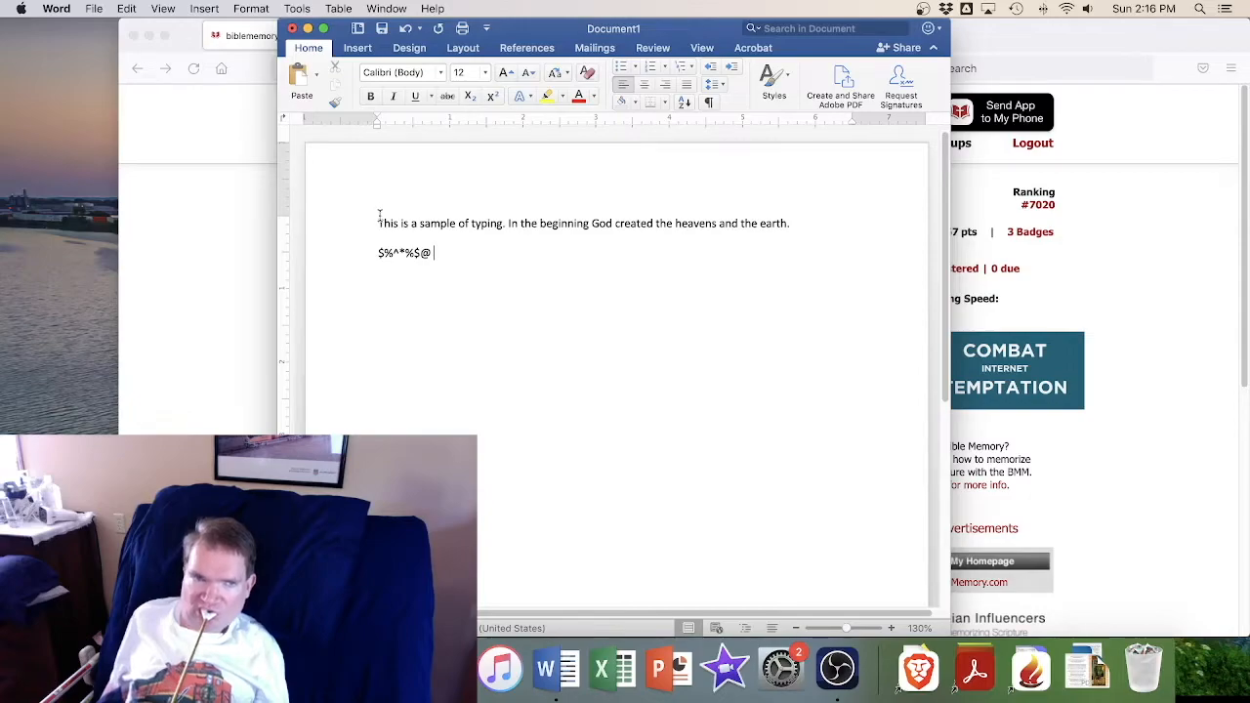
Select all the document's text with Command+A
key(cmd+a)
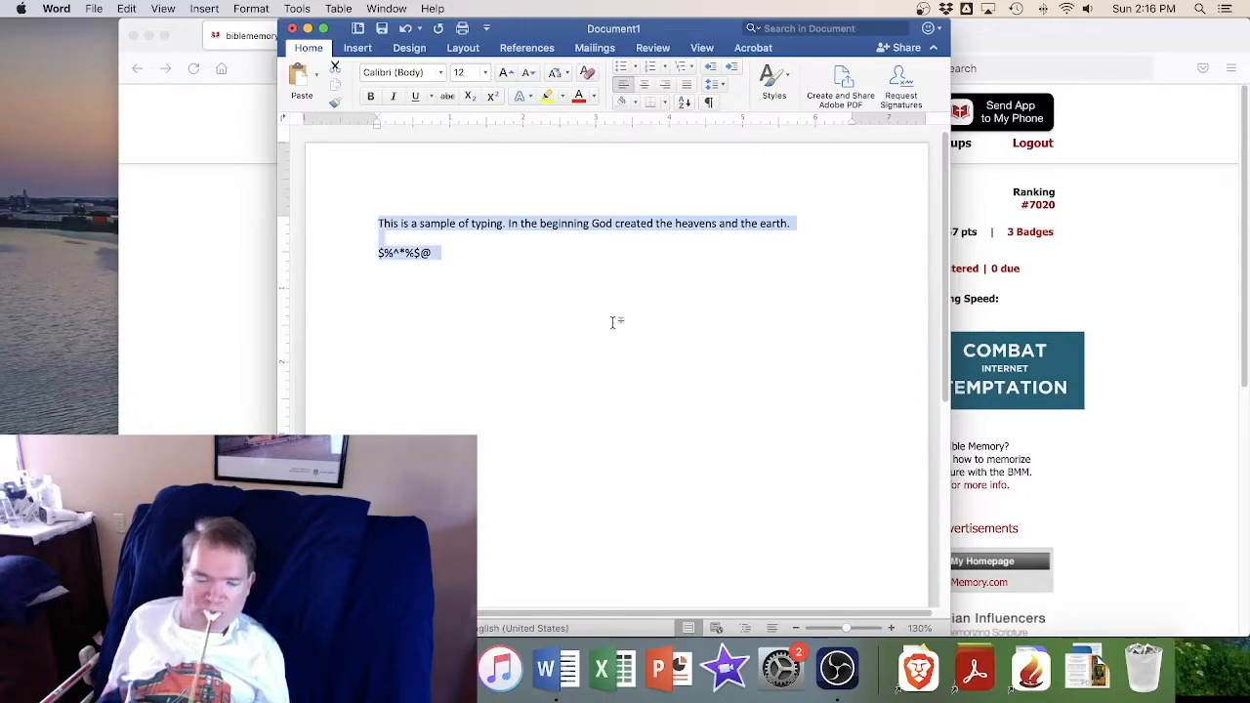